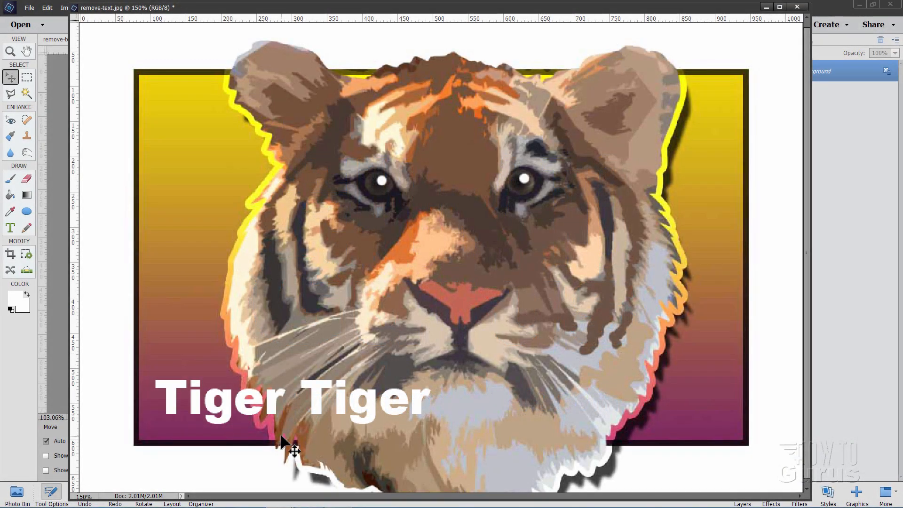
pyautogui.moveTo(646, 69)
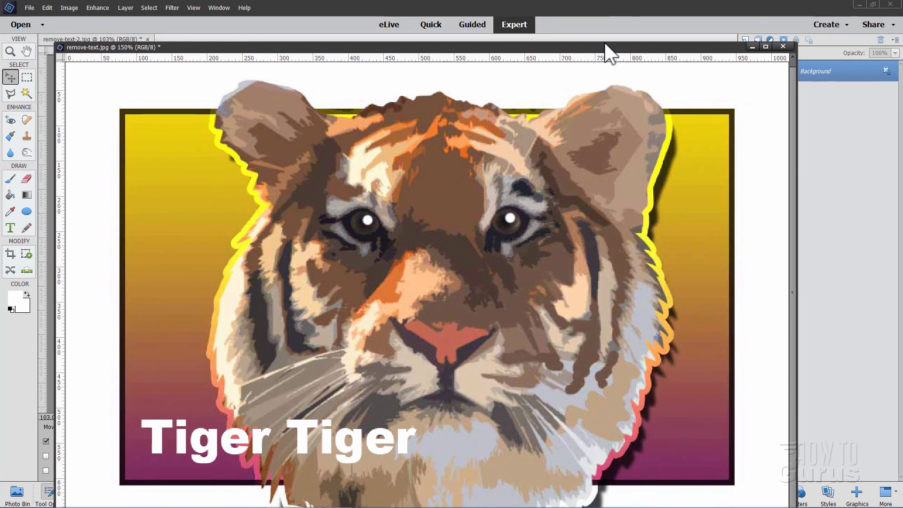
# - Dock the floating tiger image as a tab and fit the whole image on screen
pyautogui.click(770, 46)
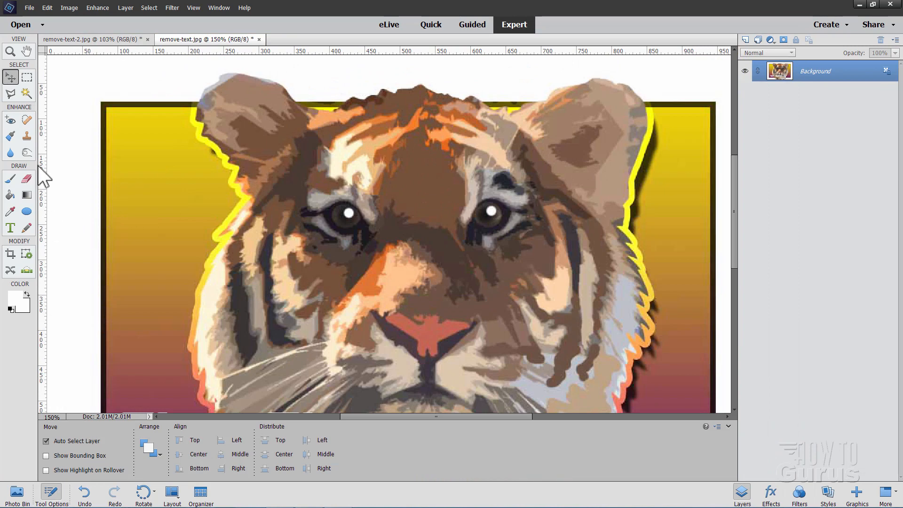
pyautogui.click(10, 51)
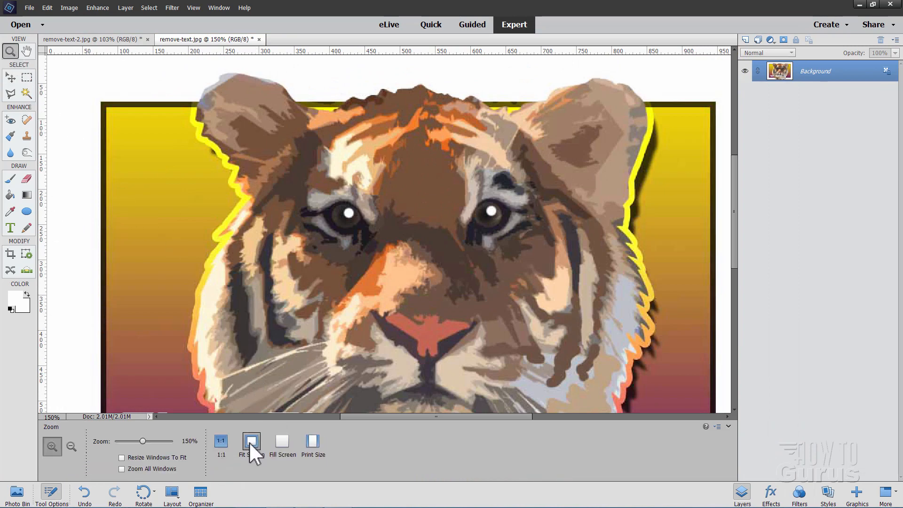
pyautogui.click(251, 442)
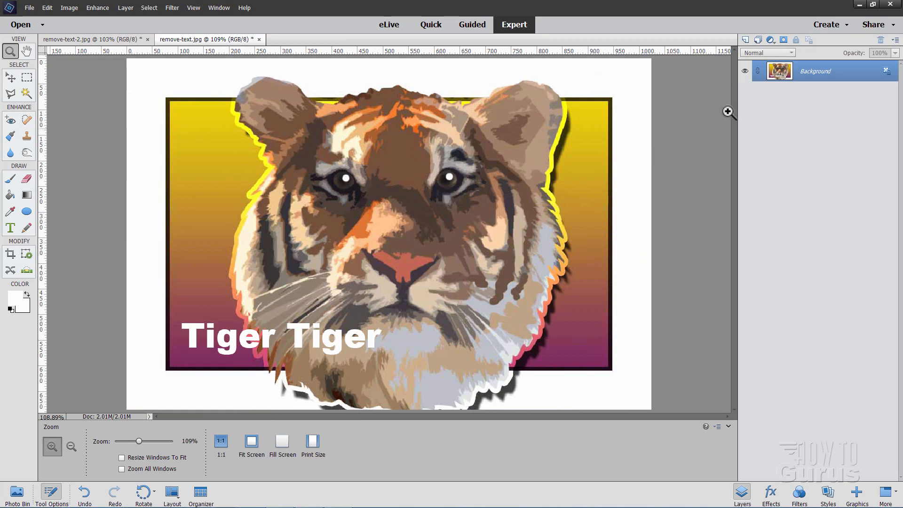
pyautogui.moveTo(212, 61)
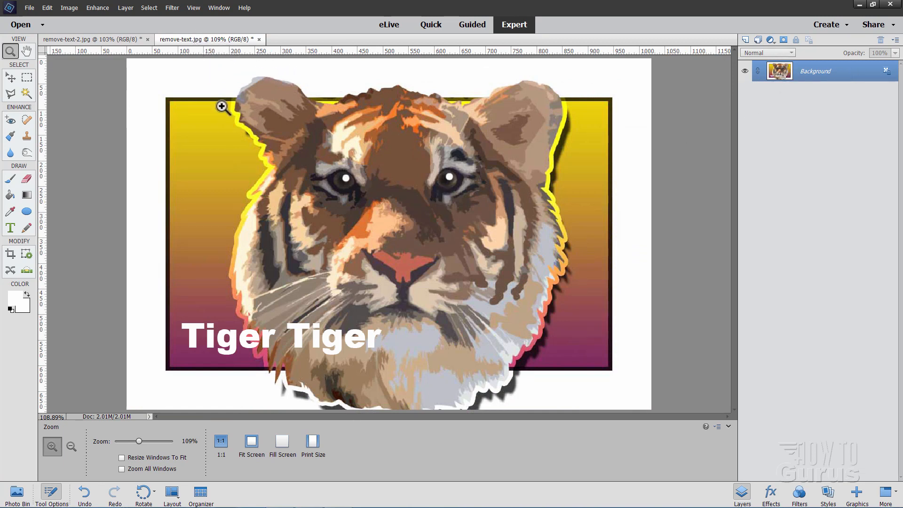
pyautogui.moveTo(383, 331)
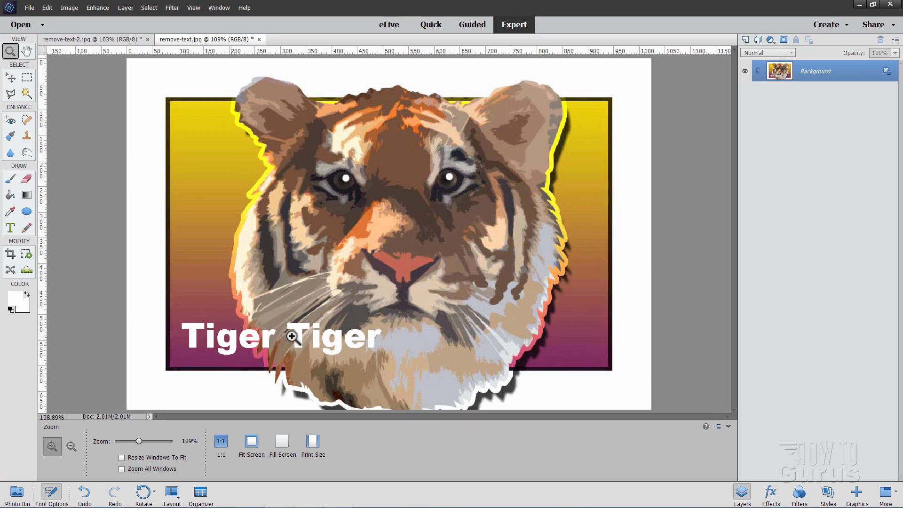
pyautogui.moveTo(310, 257)
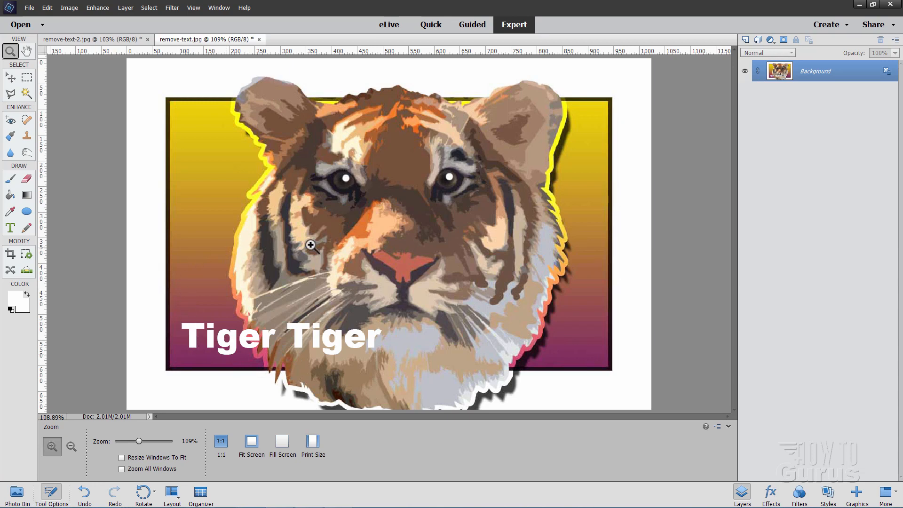
pyautogui.moveTo(231, 295)
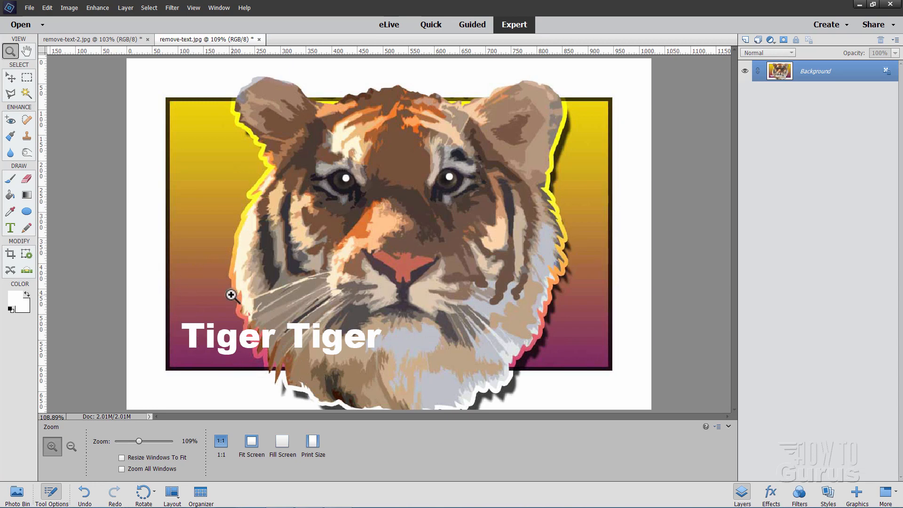
pyautogui.moveTo(134, 49)
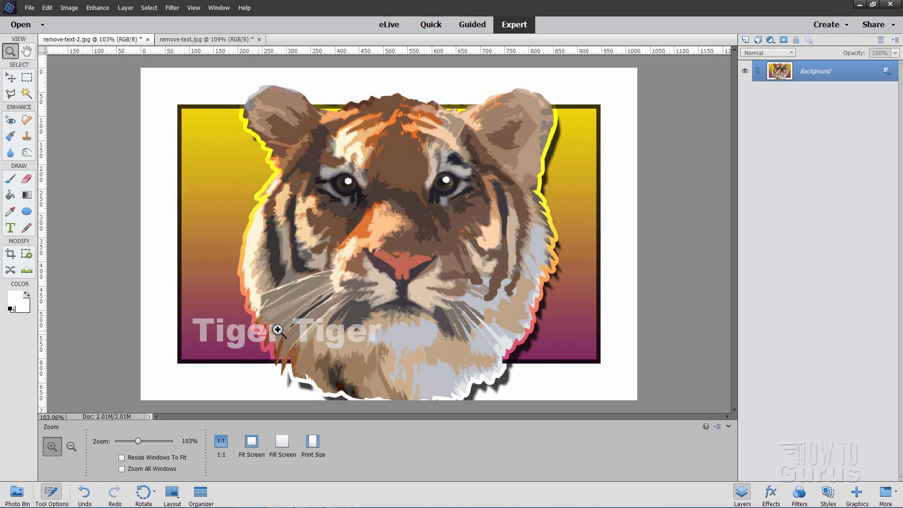
pyautogui.moveTo(331, 339)
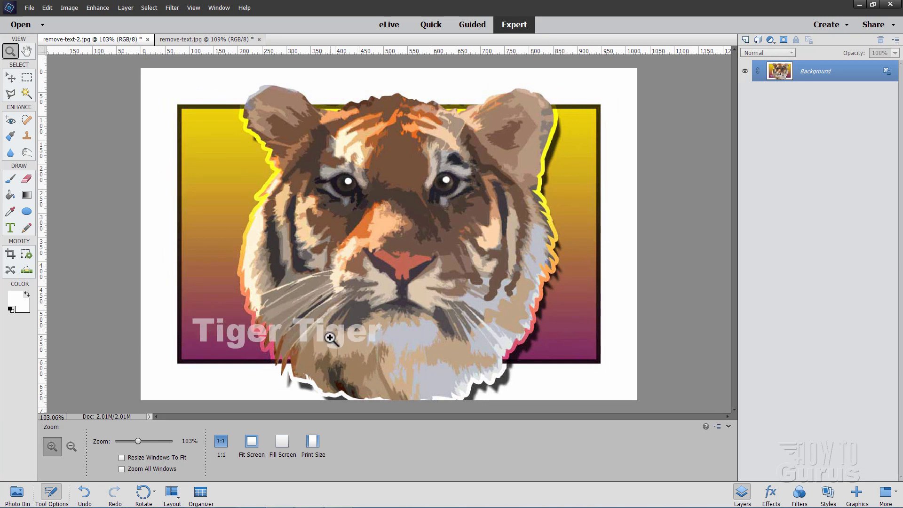
pyautogui.moveTo(258, 244)
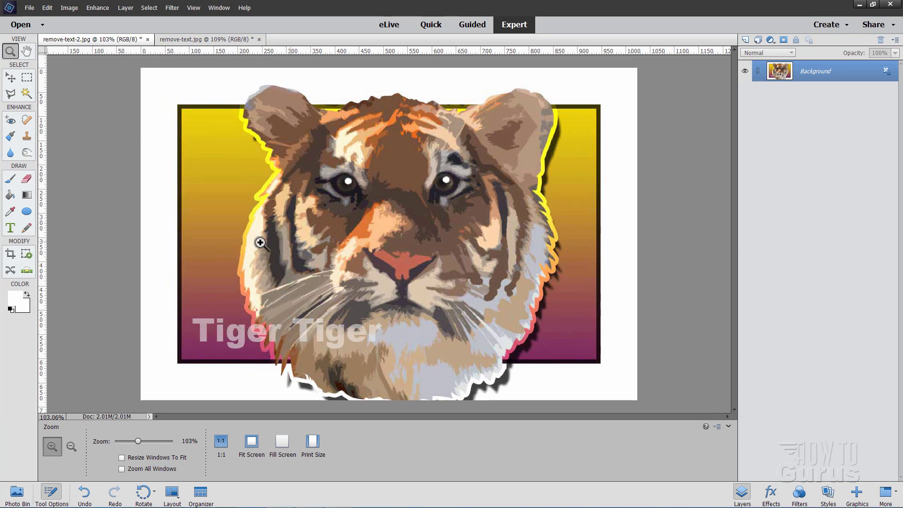
pyautogui.moveTo(193, 251)
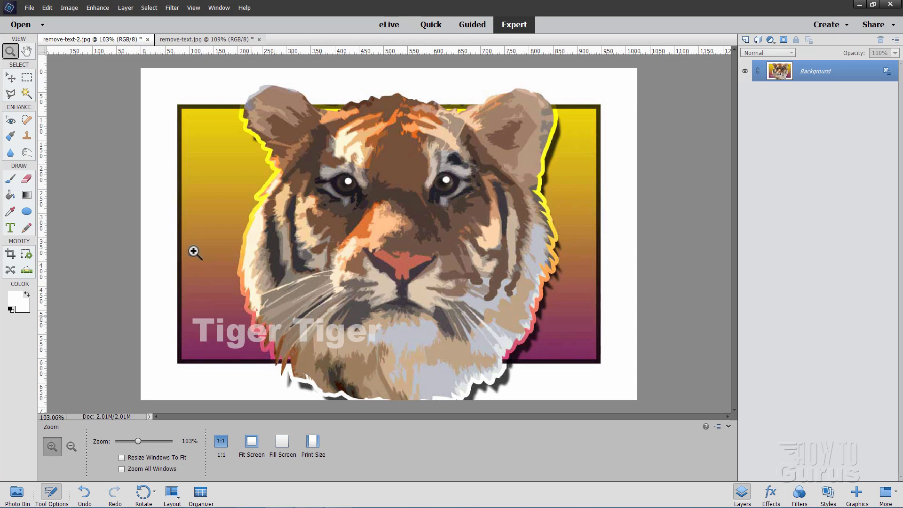
# - Bring remove-text.jpg back to the front and choose the Magic Wand tool
pyautogui.click(207, 39)
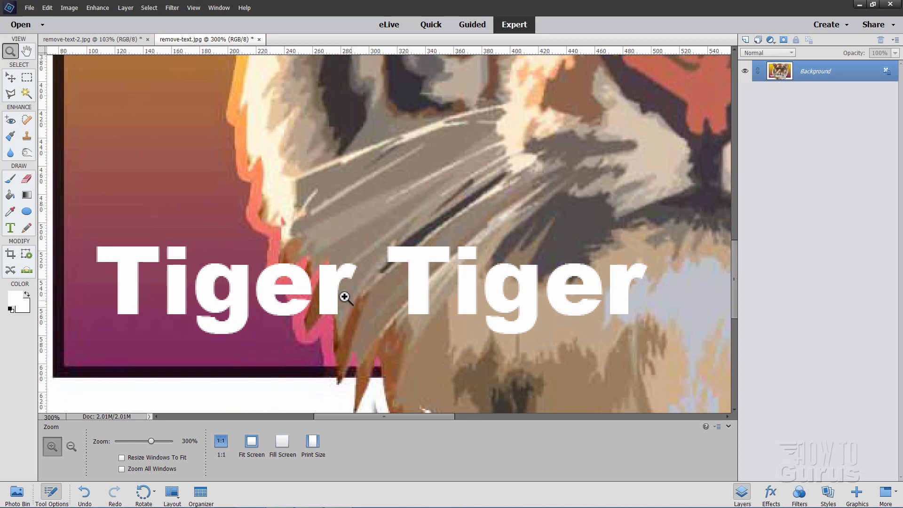
pyautogui.moveTo(146, 152)
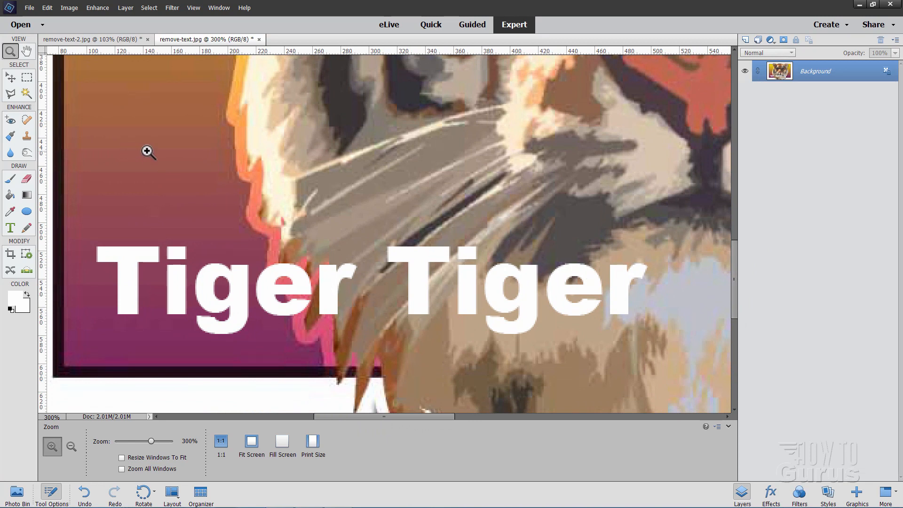
pyautogui.moveTo(330, 198)
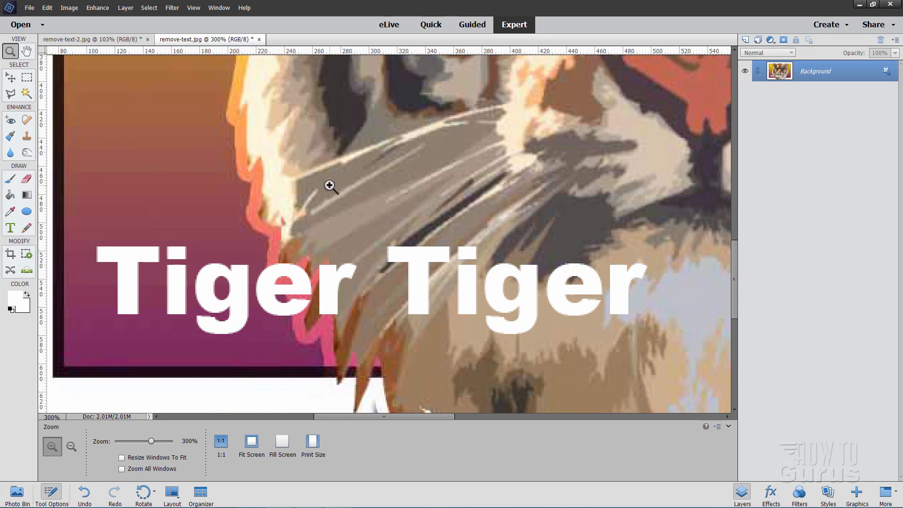
pyautogui.moveTo(88, 162)
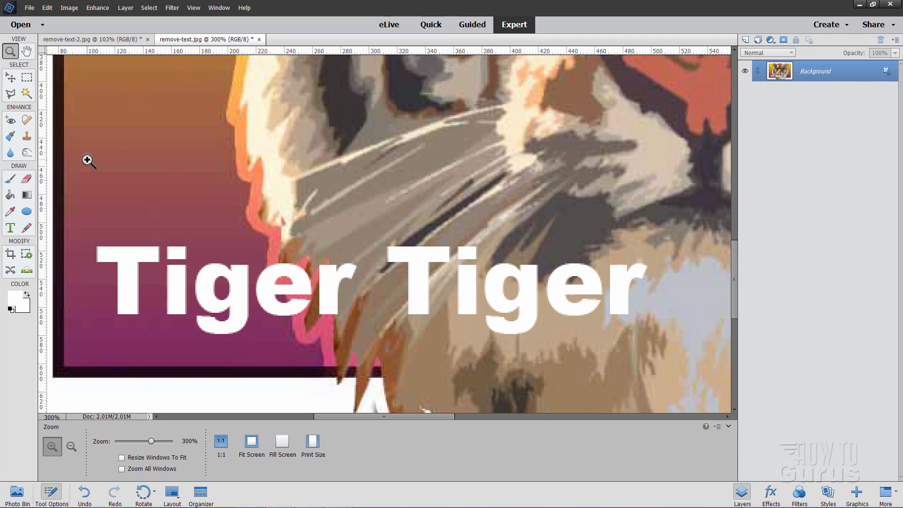
pyautogui.click(27, 90)
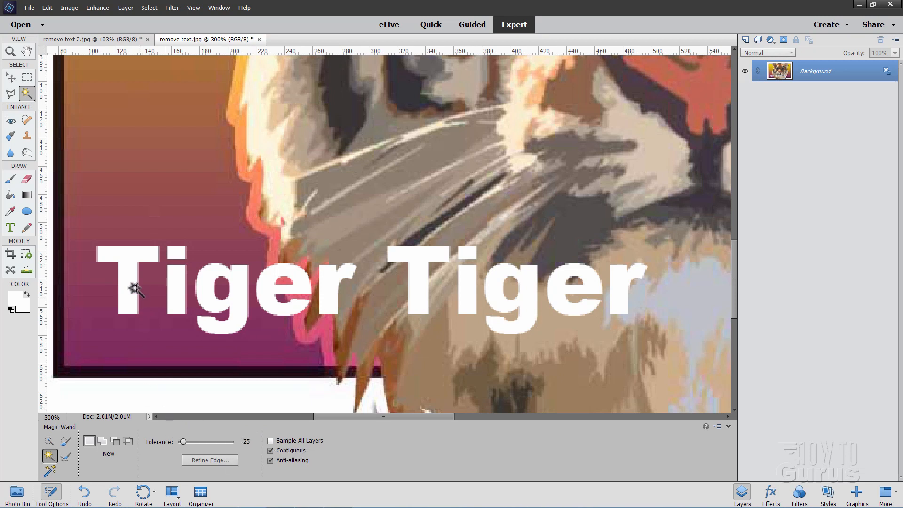
# - Magic Wand-select the T, then add the remaining Tiger Tiger letters in Add mode
pyautogui.click(133, 290)
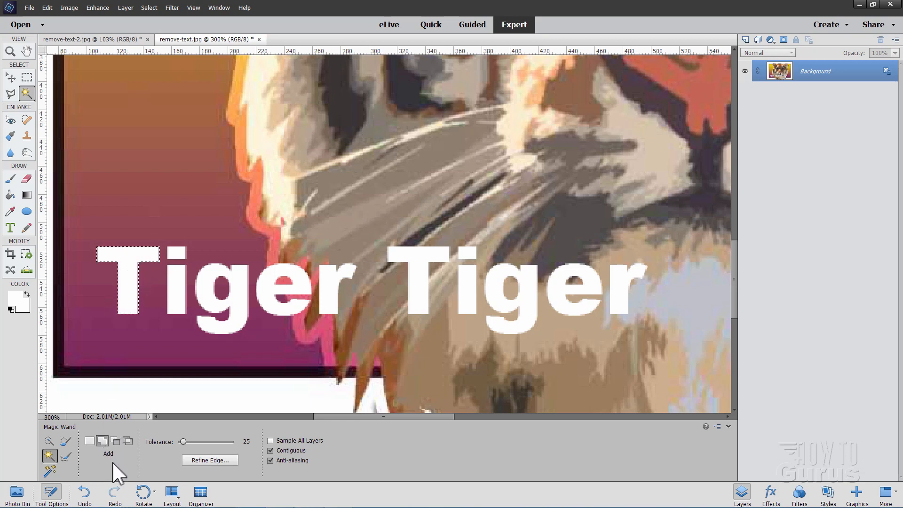
pyautogui.click(179, 285)
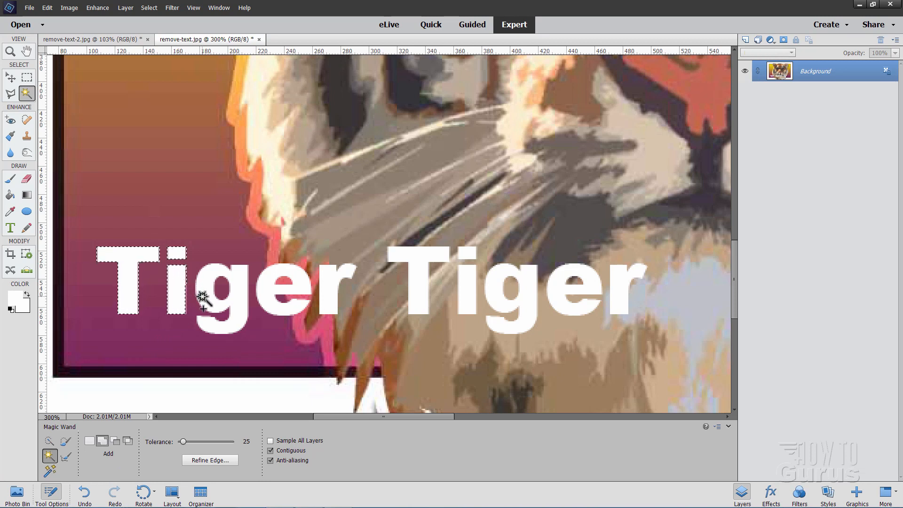
pyautogui.click(205, 301)
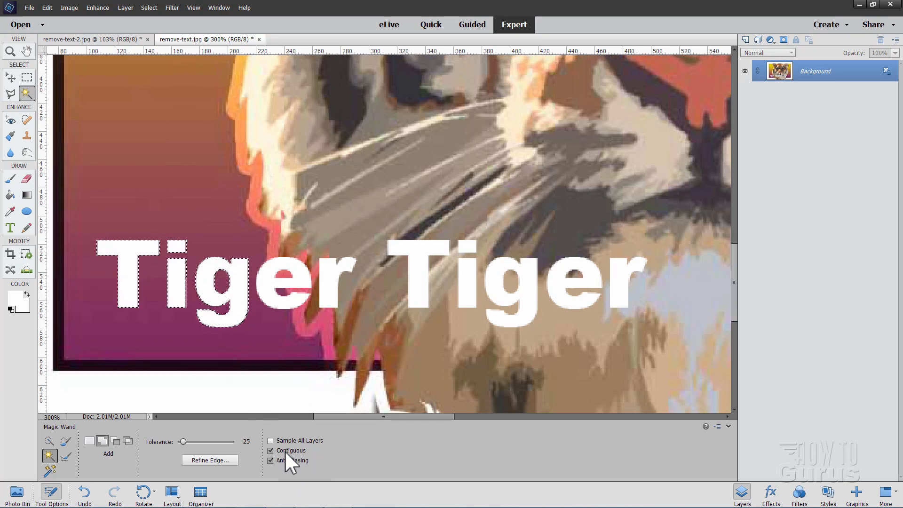
pyautogui.click(271, 450)
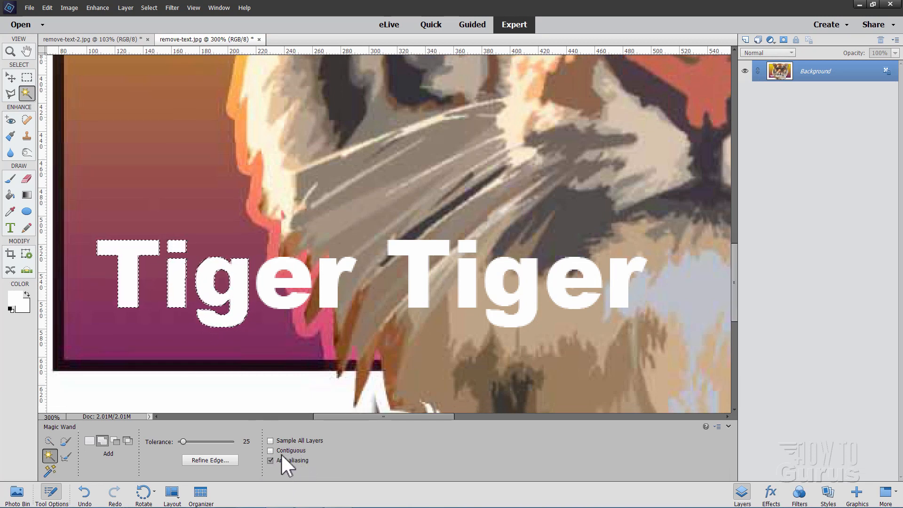
pyautogui.click(271, 450)
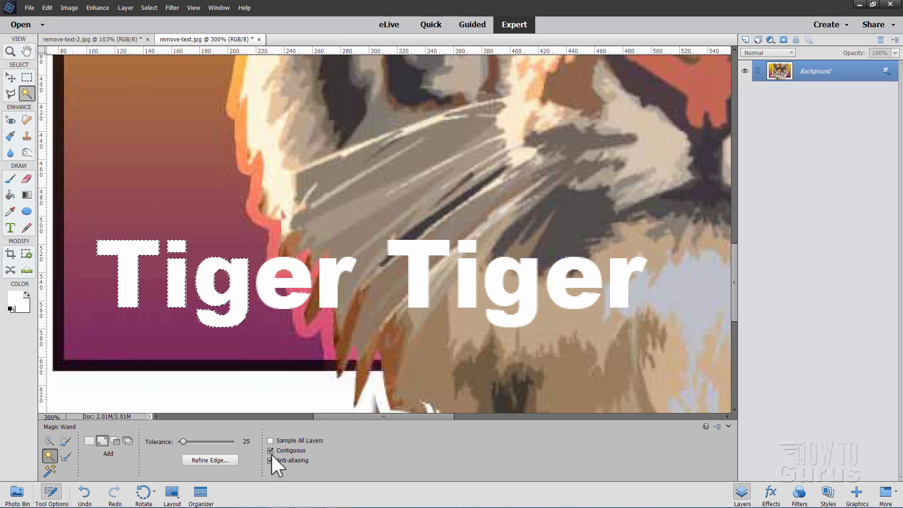
pyautogui.click(270, 460)
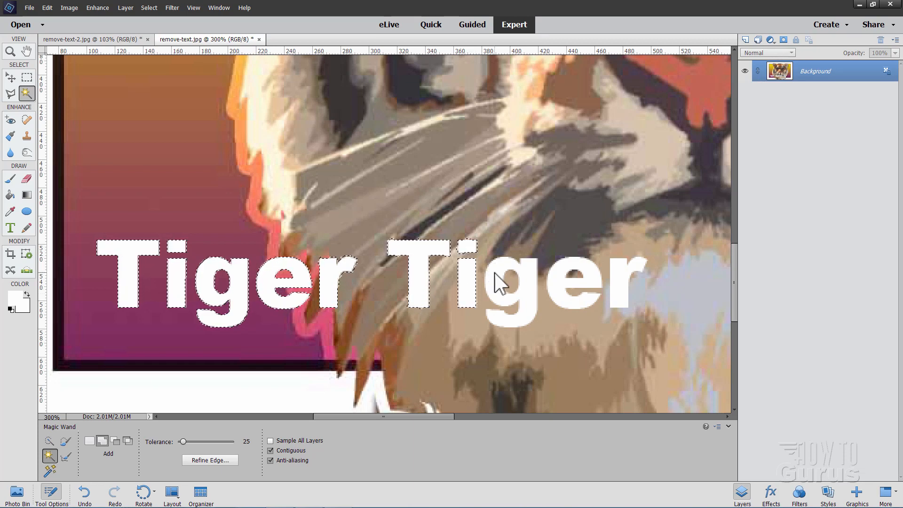
pyautogui.click(619, 290)
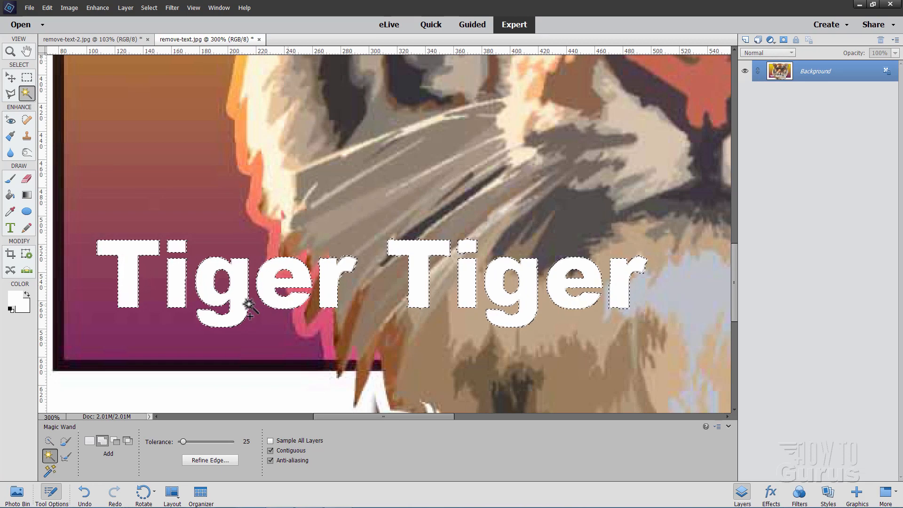
pyautogui.moveTo(239, 338)
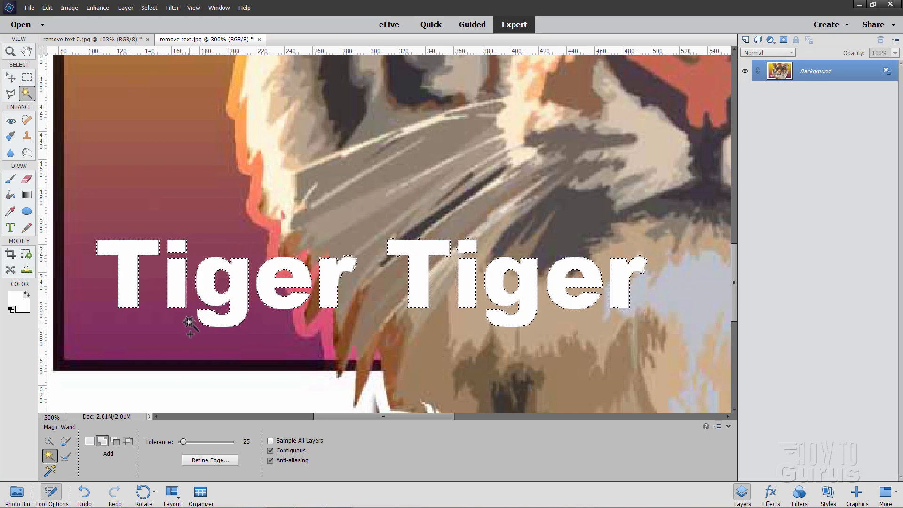
pyautogui.moveTo(246, 288)
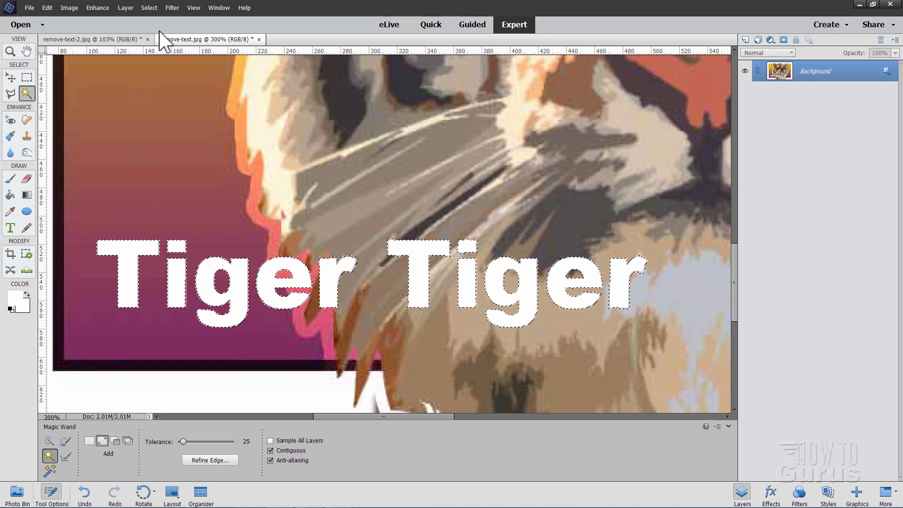
# - Expand the lettering selection outward by 1 pixel
pyautogui.click(149, 8)
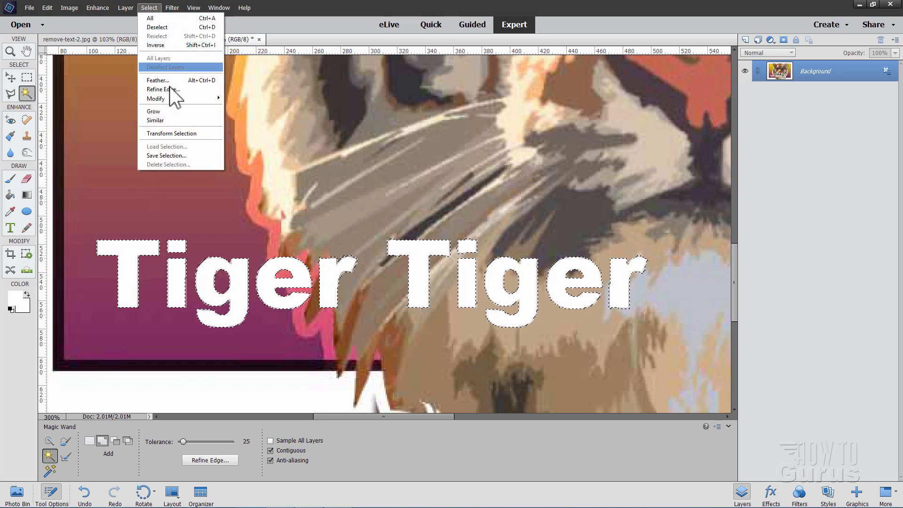
pyautogui.moveTo(160, 99)
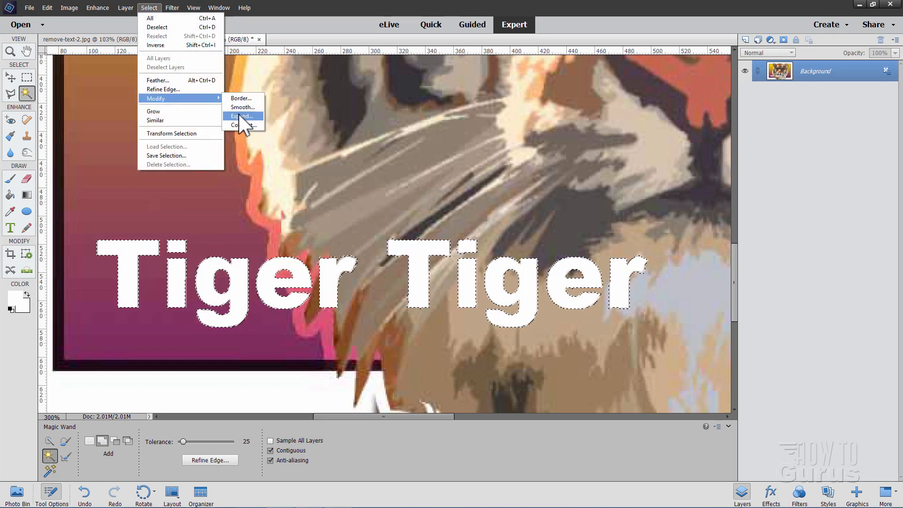
pyautogui.click(242, 115)
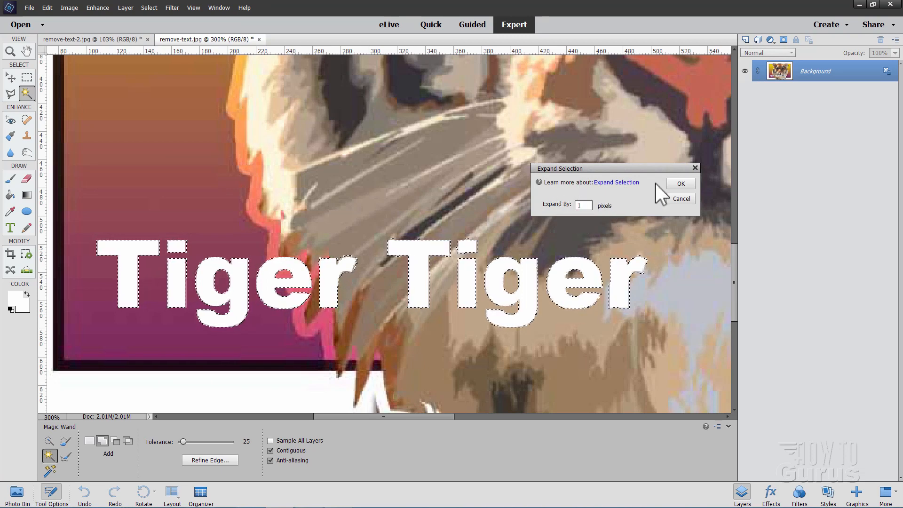
pyautogui.click(681, 183)
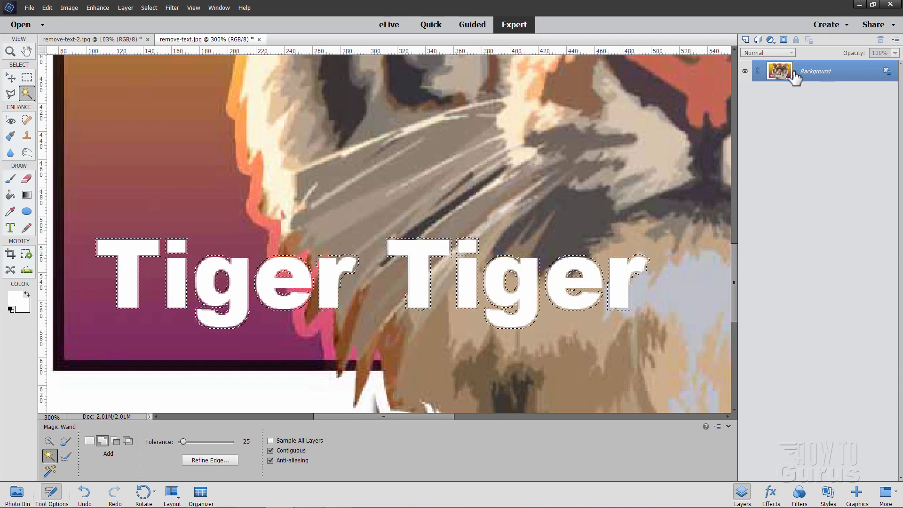
# - Duplicate the Background layer into a Background copy layer
pyautogui.rightClick(804, 73)
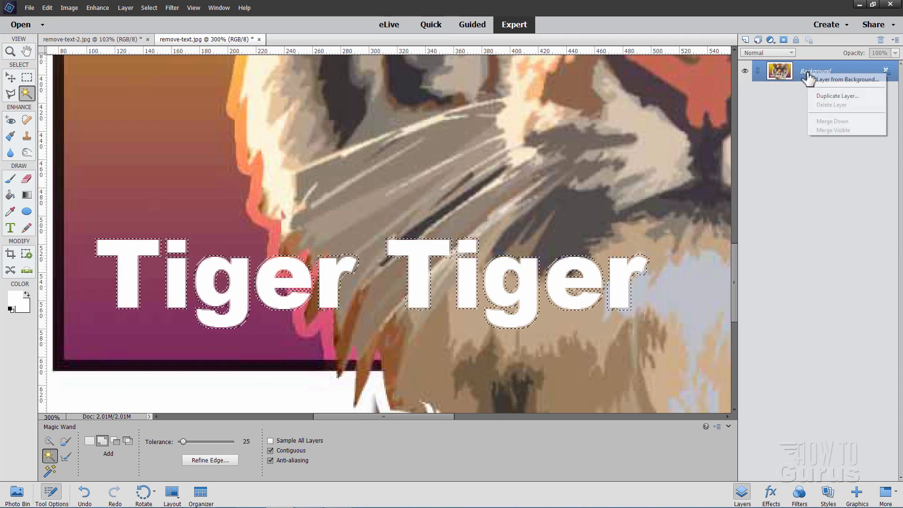
pyautogui.click(837, 96)
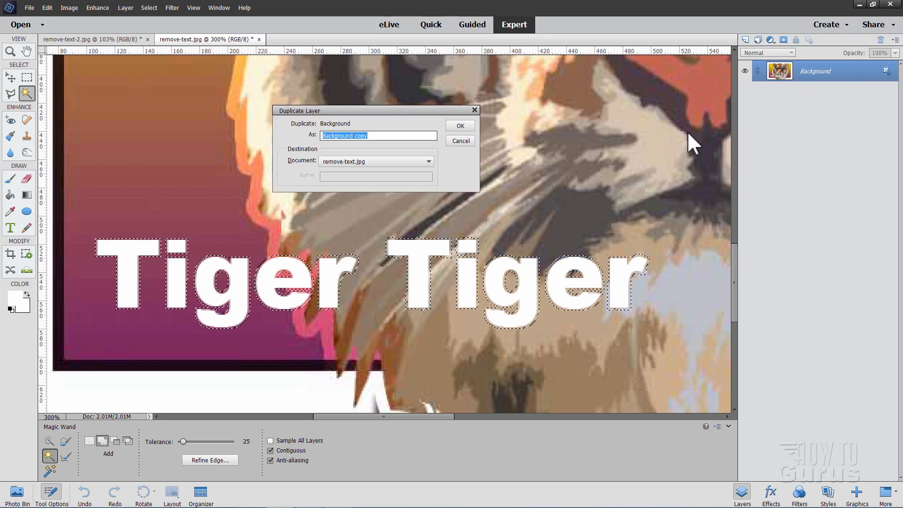
pyautogui.click(460, 126)
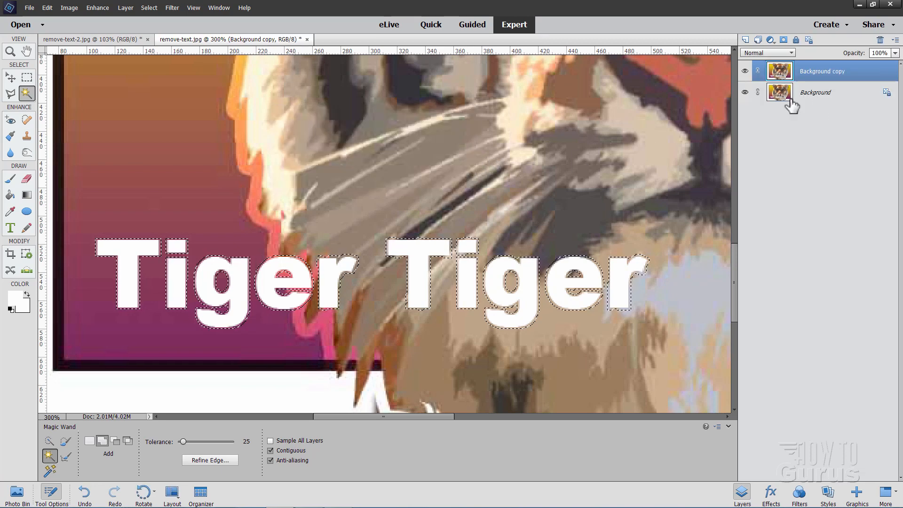
pyautogui.click(820, 71)
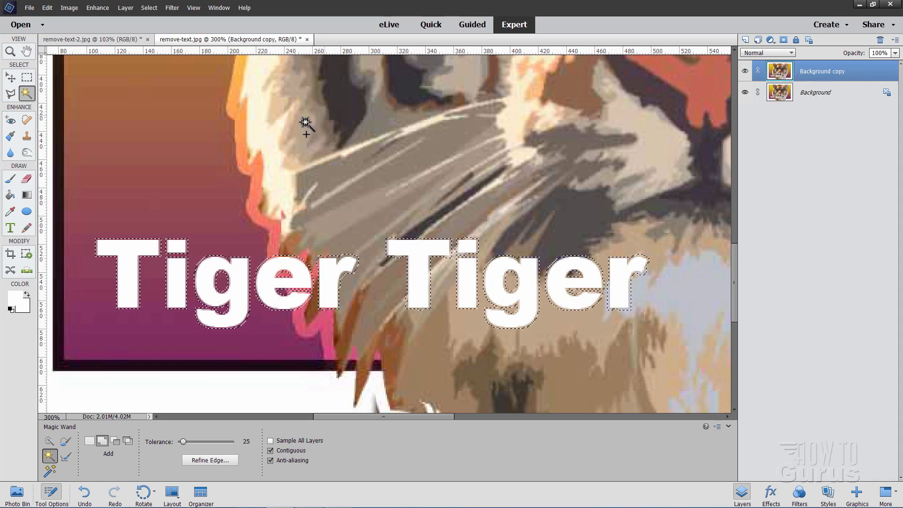
# - Content-Aware fill the selected lettering, then toggle the copy layer's visibility to compare
pyautogui.click(52, 8)
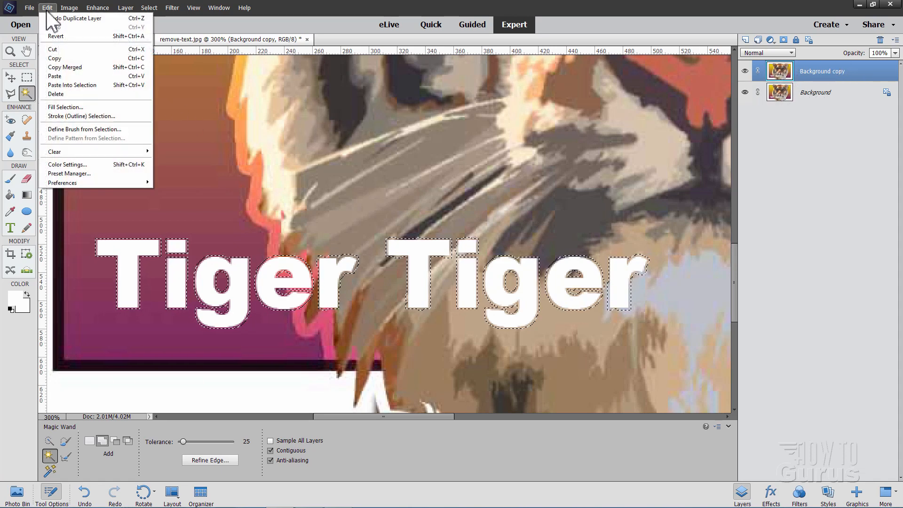
pyautogui.moveTo(71, 112)
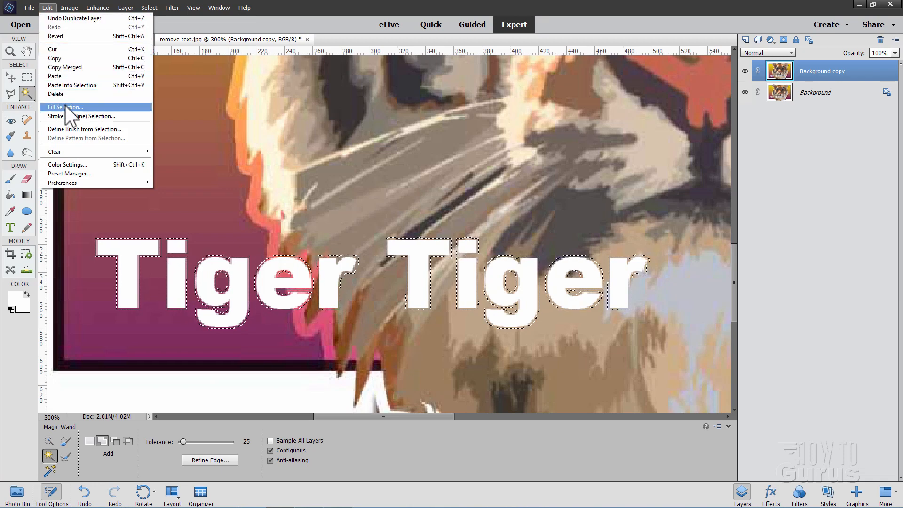
pyautogui.click(65, 107)
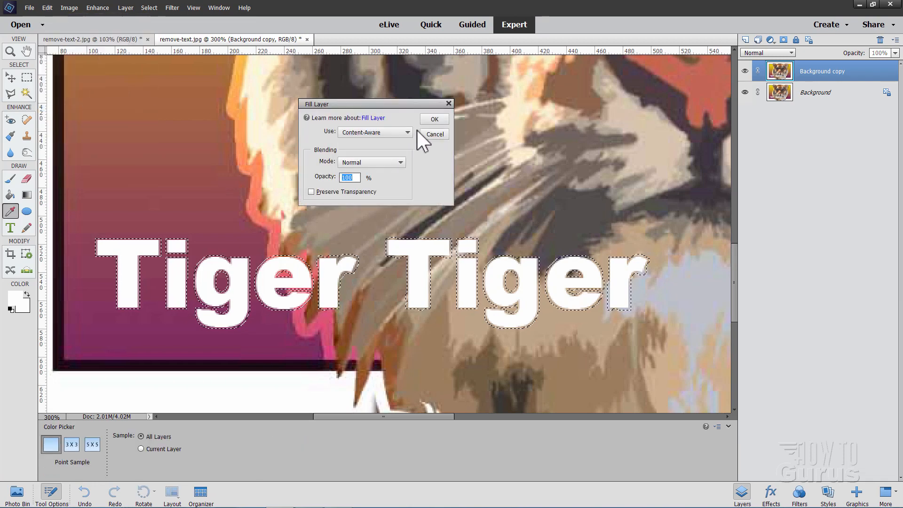
pyautogui.click(400, 133)
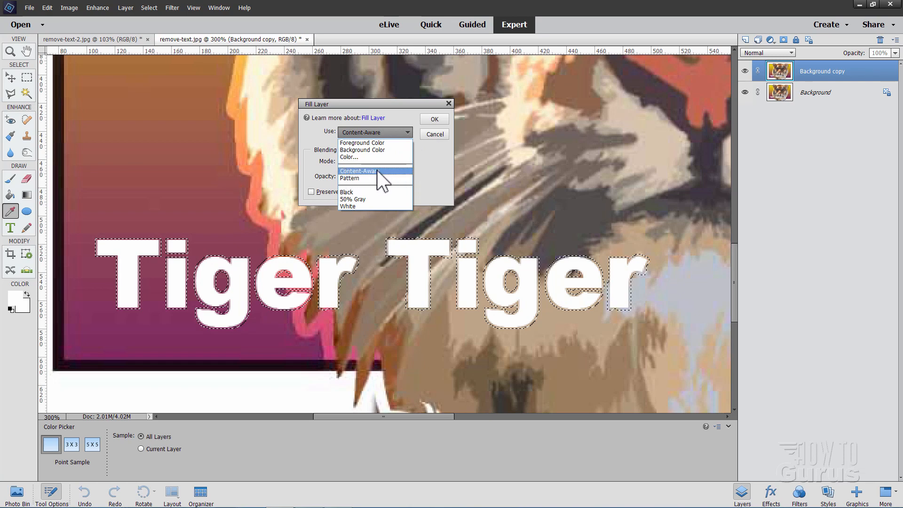
pyautogui.click(359, 171)
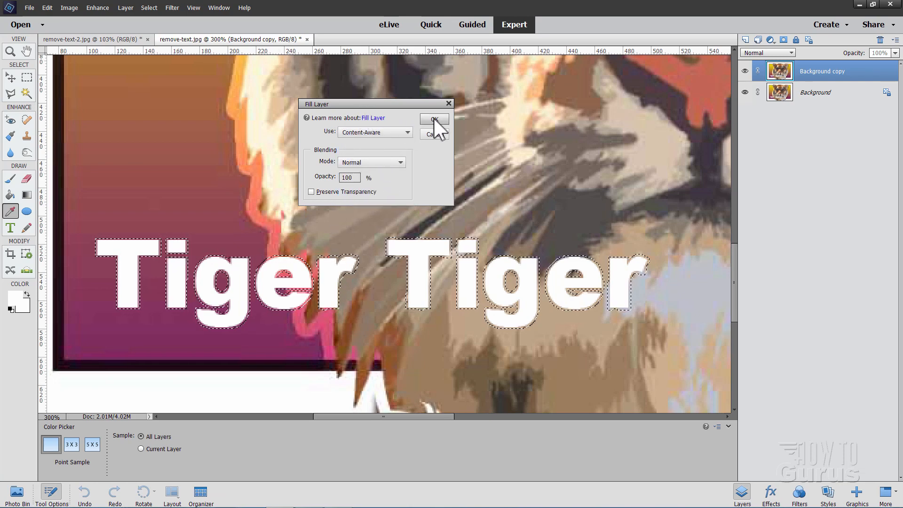
pyautogui.click(434, 118)
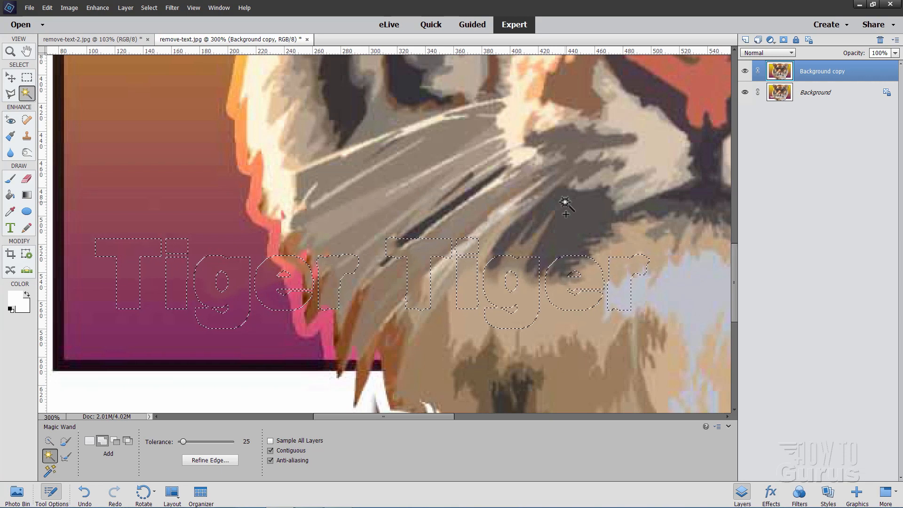
pyautogui.moveTo(205, 70)
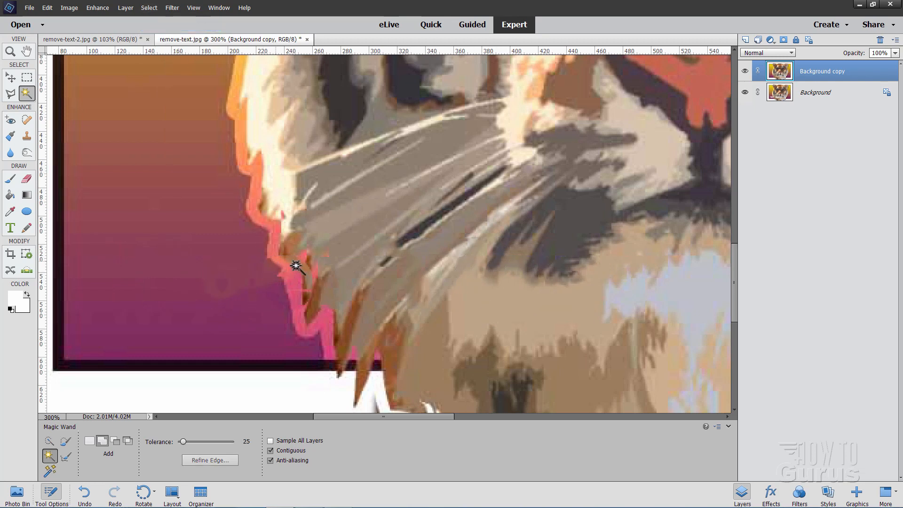
pyautogui.moveTo(383, 260)
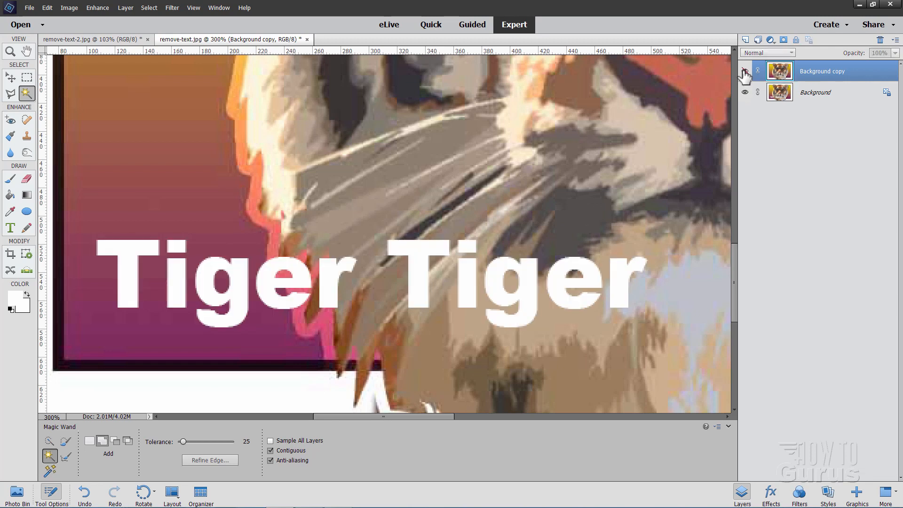
pyautogui.click(744, 71)
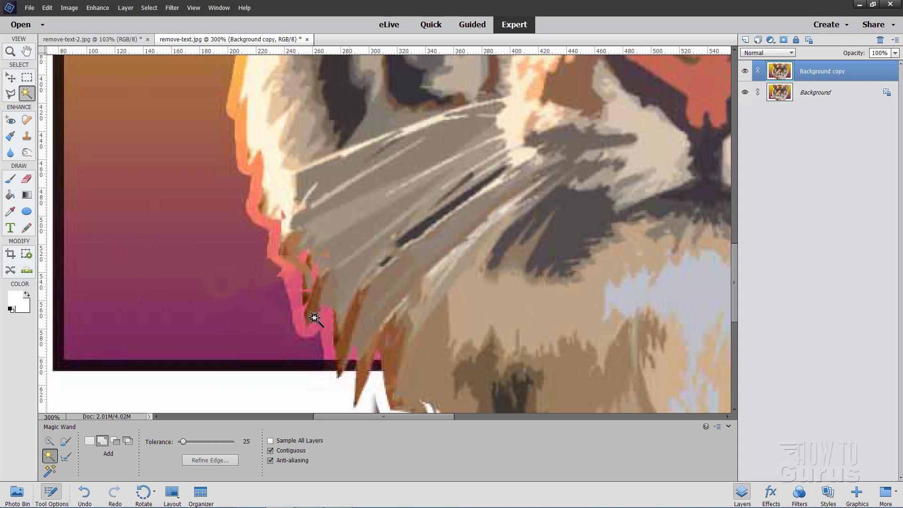
# - Clone Stamp over faint text traces in the purple background, then shrink the brush
pyautogui.click(27, 136)
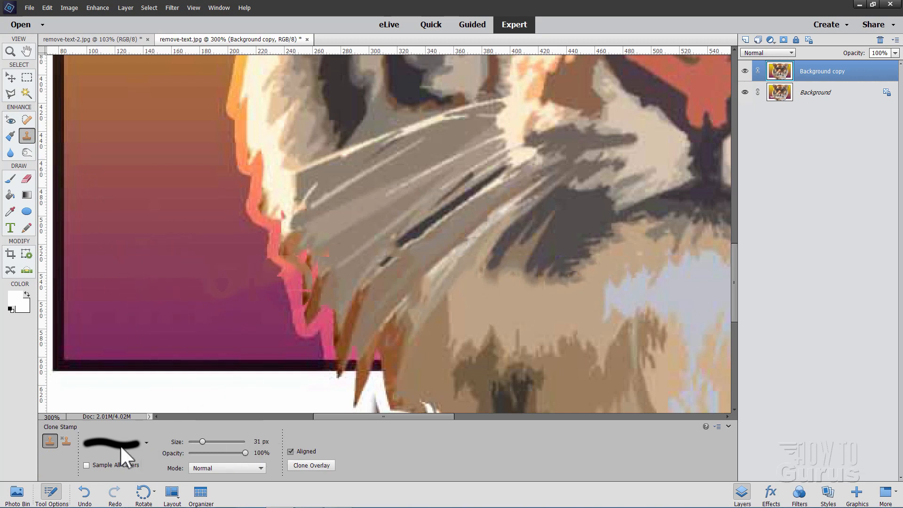
pyautogui.press('alt')
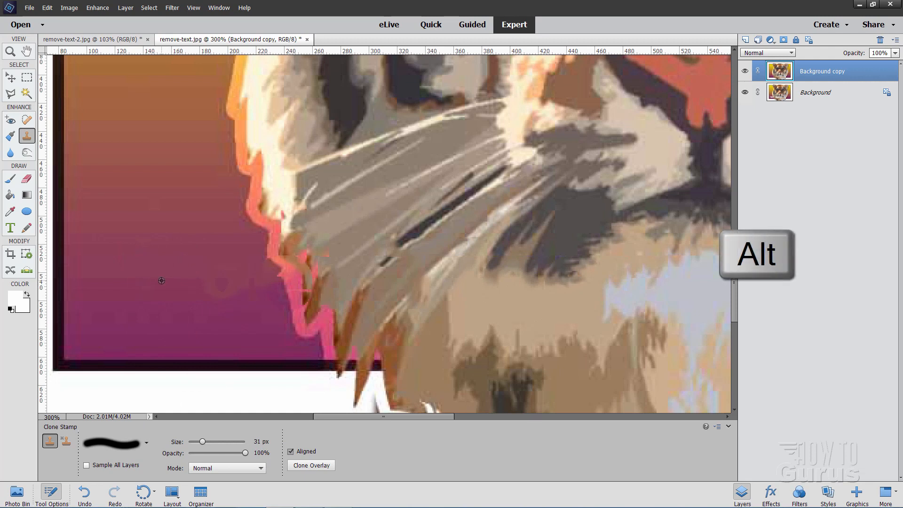
pyautogui.moveTo(243, 279)
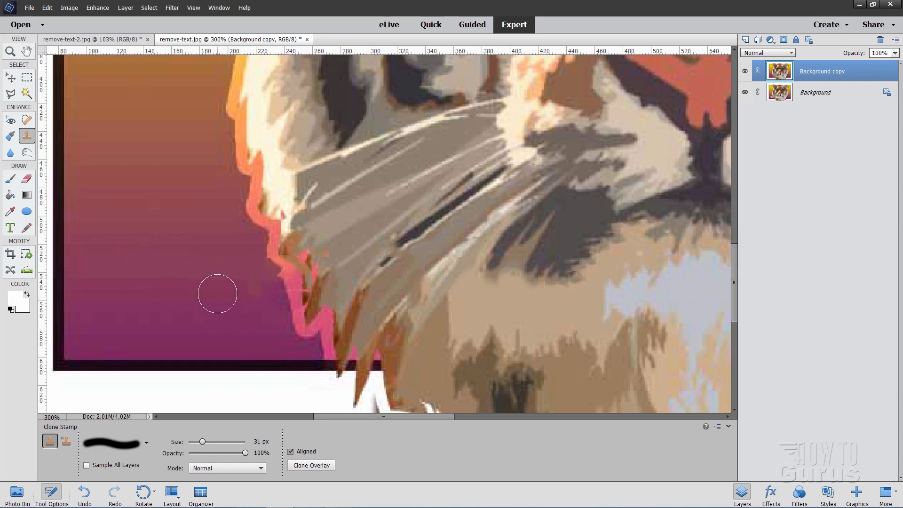
pyautogui.moveTo(260, 287)
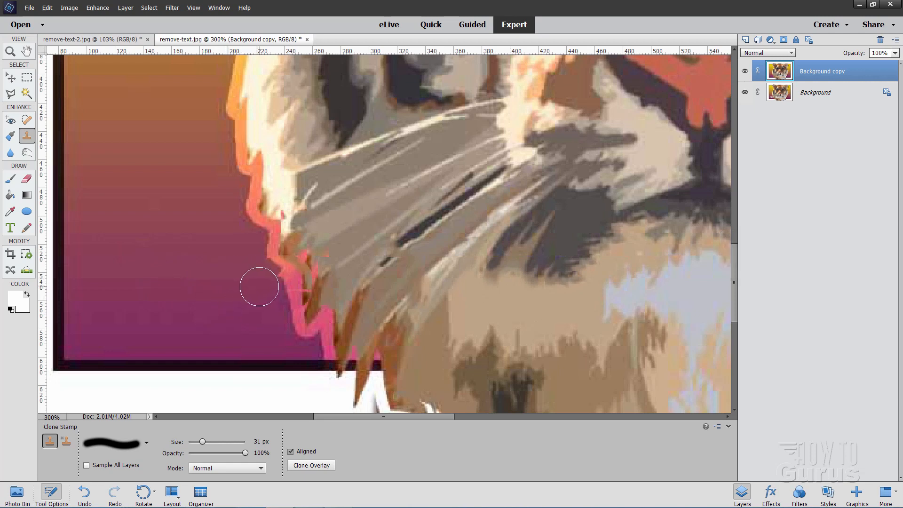
pyautogui.moveTo(259, 287); pyautogui.dragTo(387, 295)
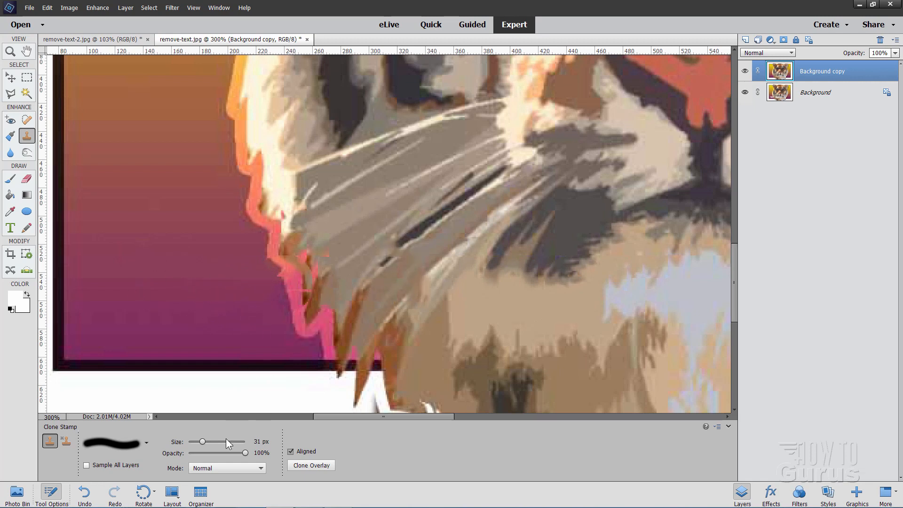
pyautogui.moveTo(201, 441); pyautogui.dragTo(194, 441)
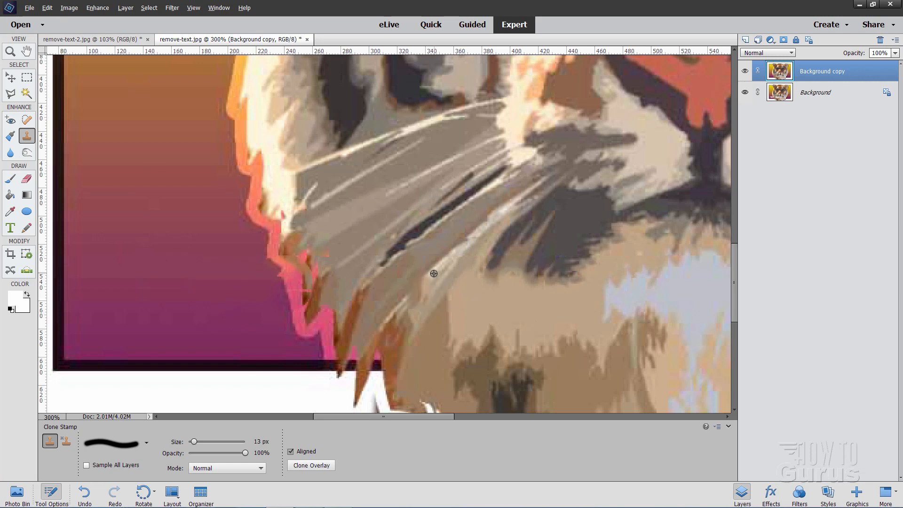
pyautogui.moveTo(424, 283)
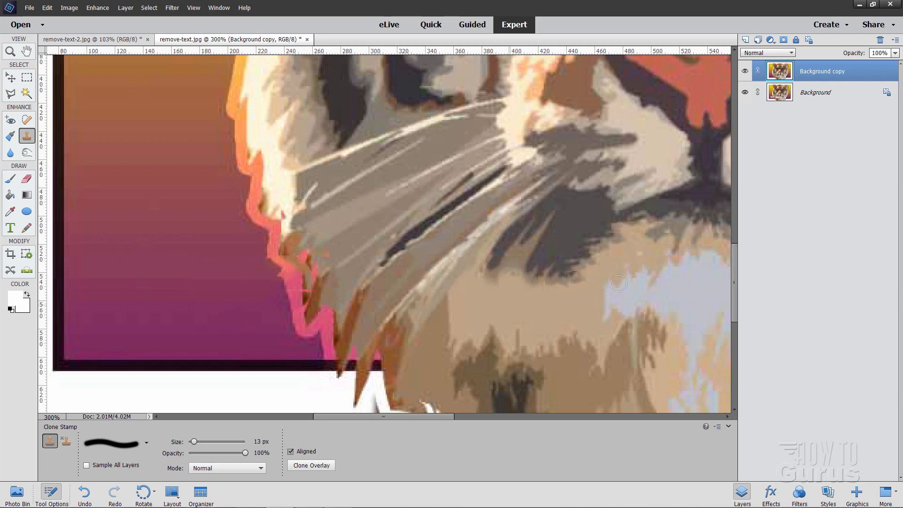
pyautogui.moveTo(225, 155)
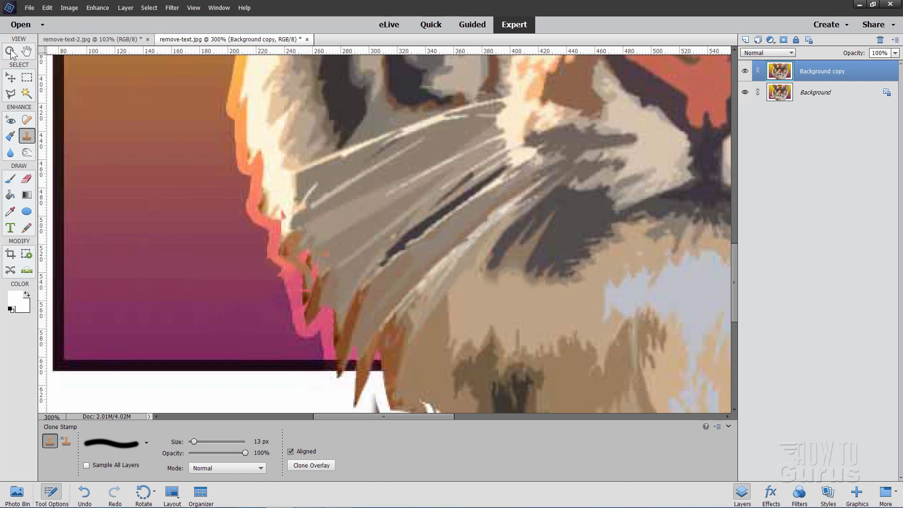
# - Zoom in and clone away leftover text edges in the tiger's whiskers
pyautogui.click(250, 442)
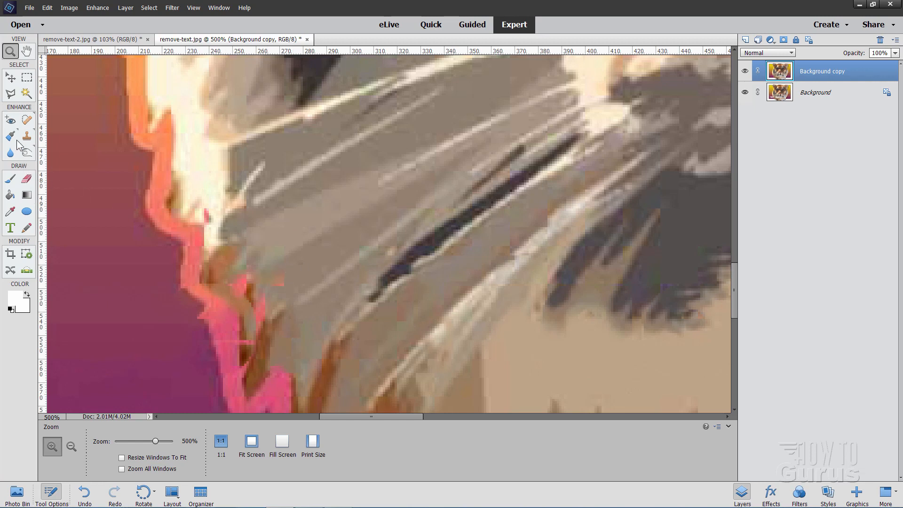
pyautogui.click(27, 135)
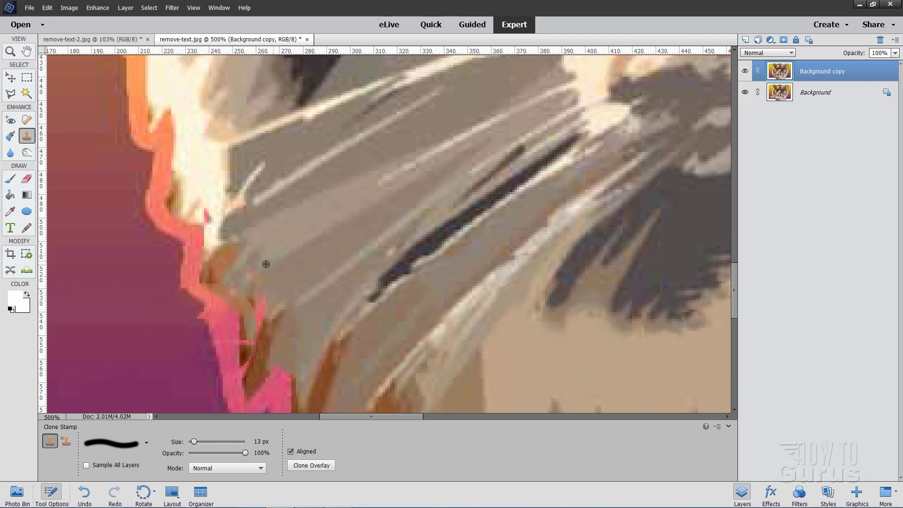
pyautogui.moveTo(241, 251)
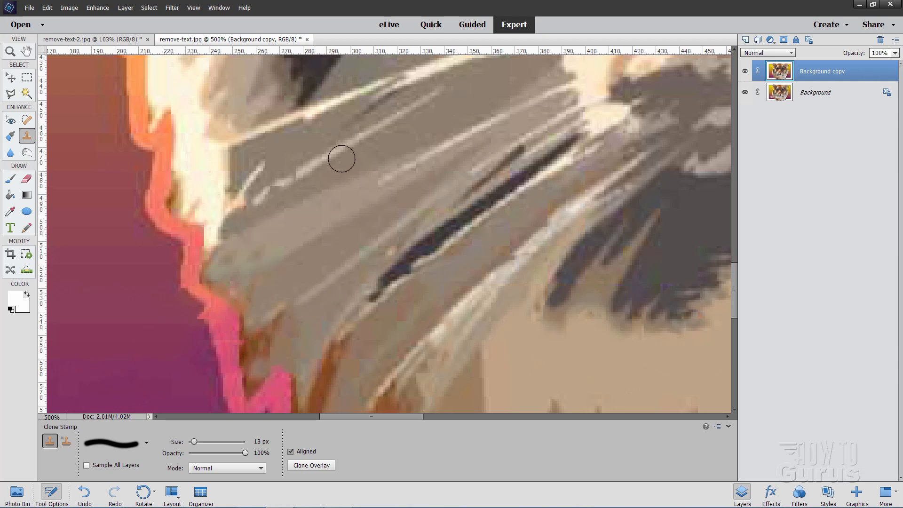
pyautogui.click(8, 49)
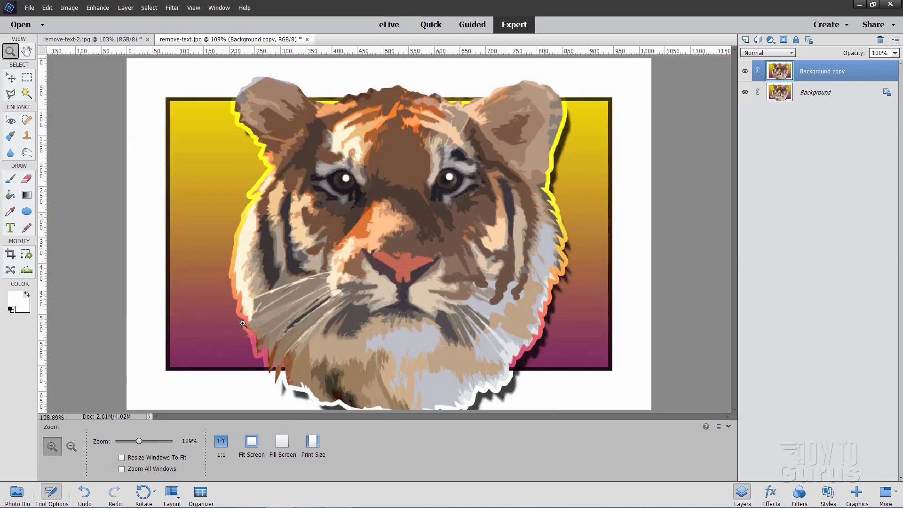
pyautogui.moveTo(724, 153)
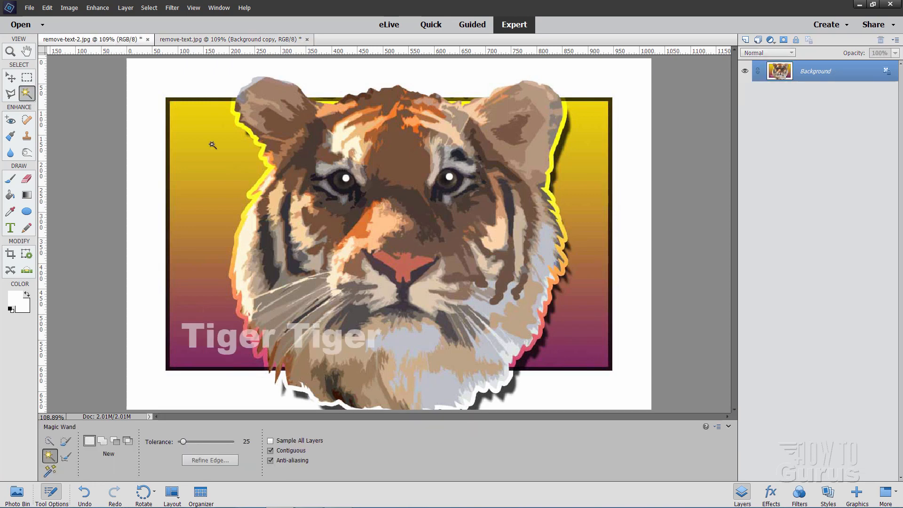
pyautogui.moveTo(240, 201)
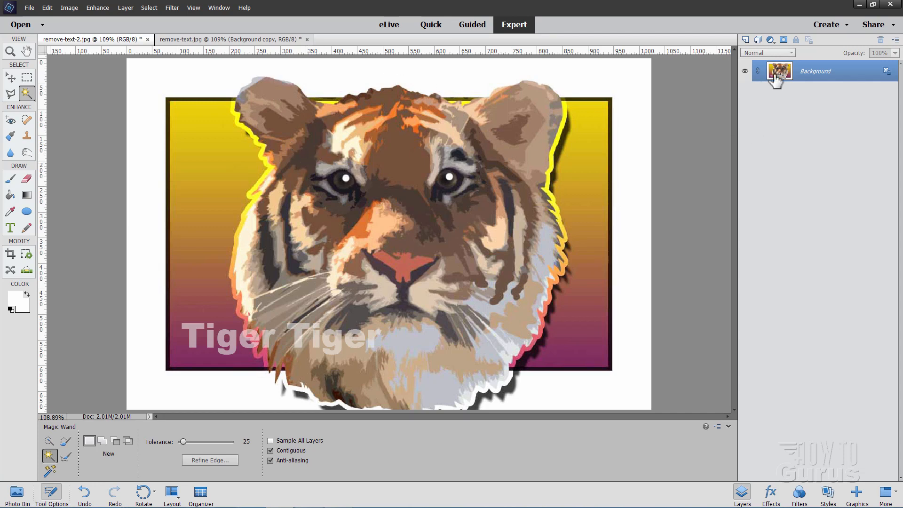
pyautogui.moveTo(828, 74)
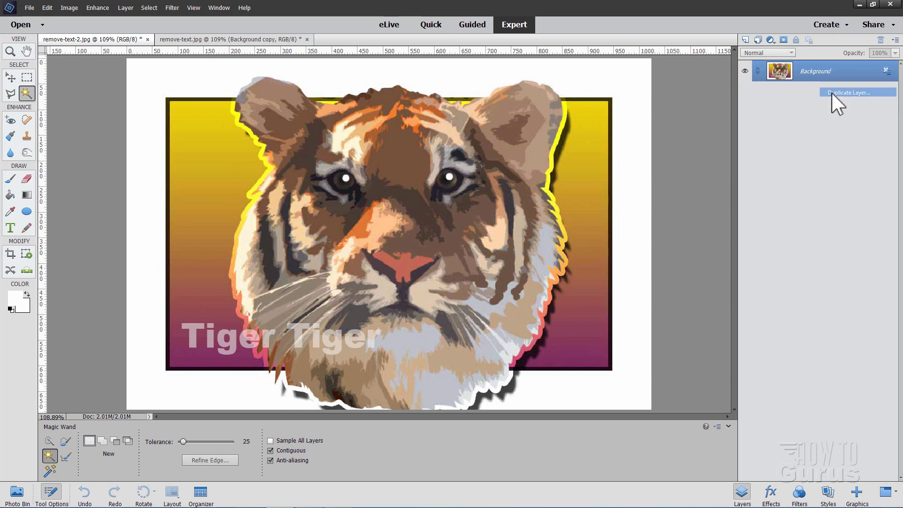
# - Duplicate the second image's Background layer and zoom in on its Tiger Tiger text
pyautogui.click(857, 92)
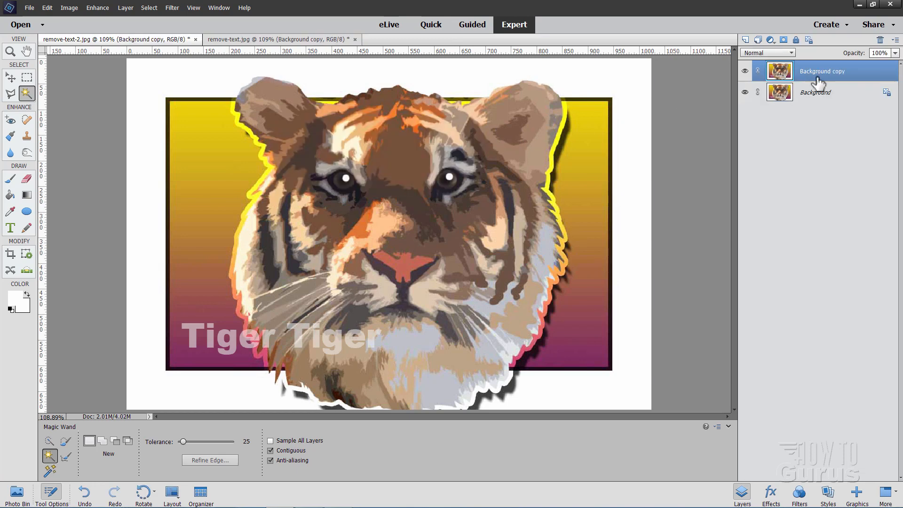
pyautogui.moveTo(59, 221)
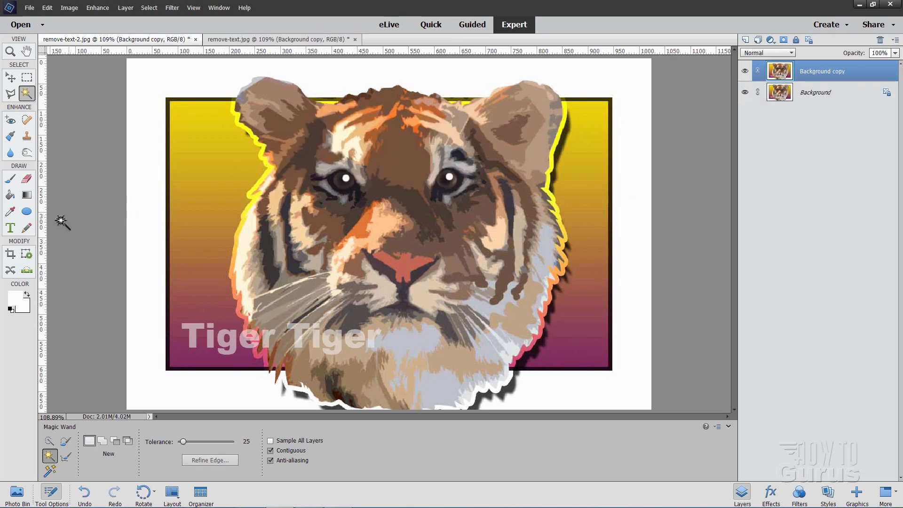
pyautogui.click(8, 65)
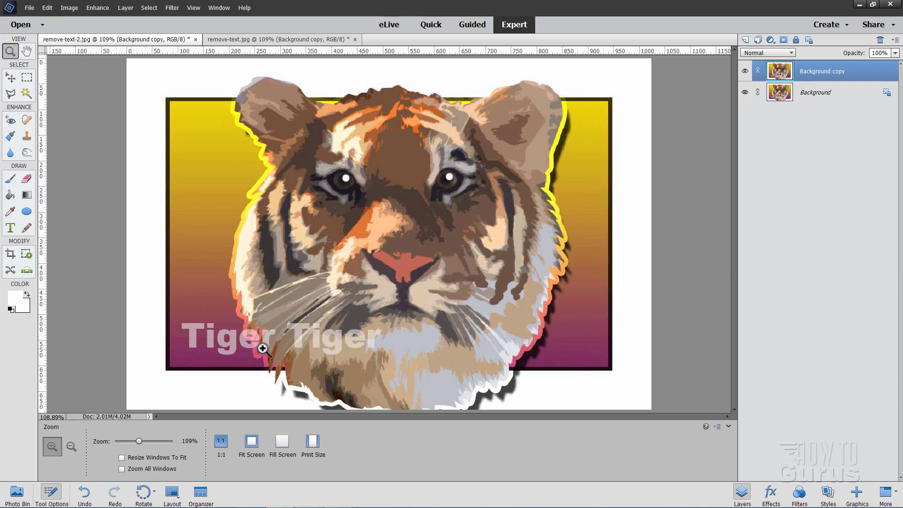
pyautogui.click(262, 348)
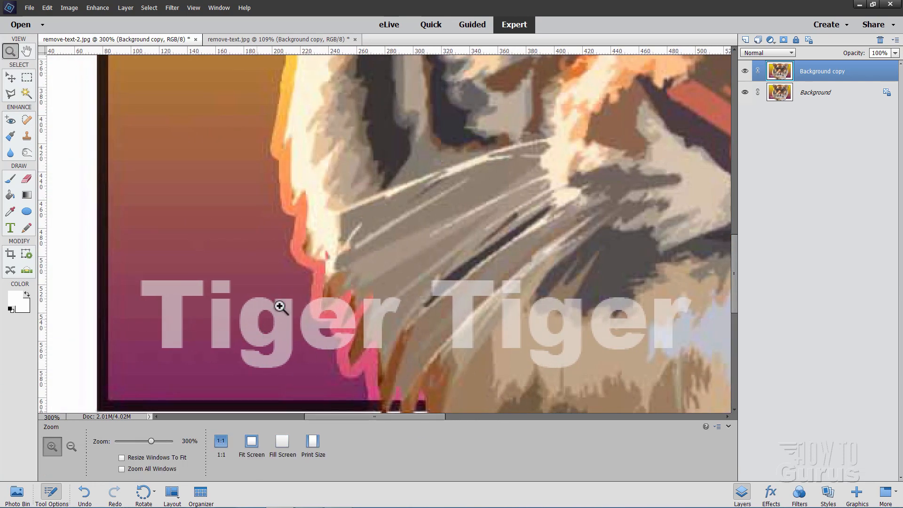
pyautogui.scroll(-3)
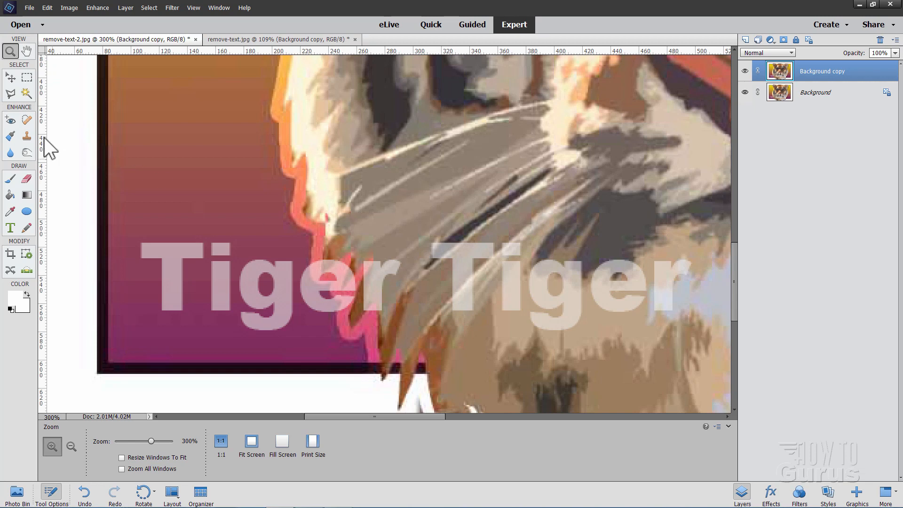
# - Magic Wand-select the first Tiger's T, i, g, e, r, plus part of the second T
pyautogui.click(27, 93)
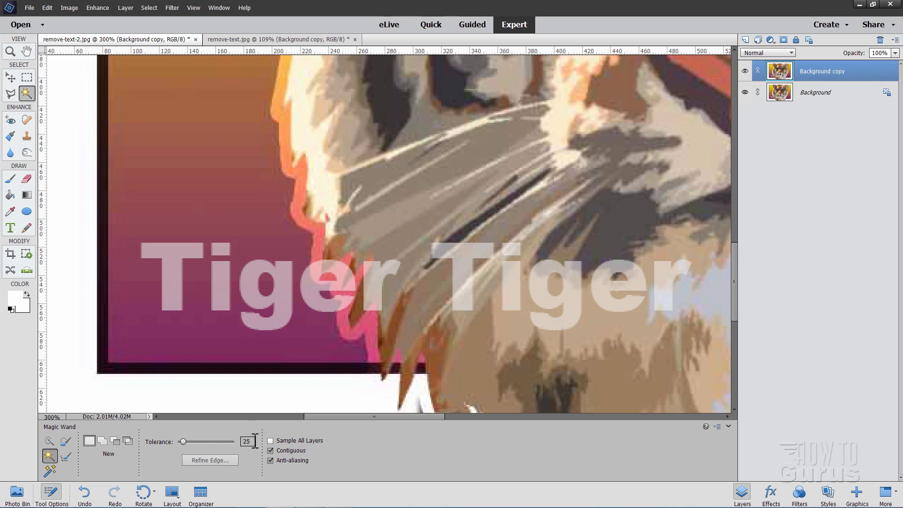
pyautogui.moveTo(89, 442)
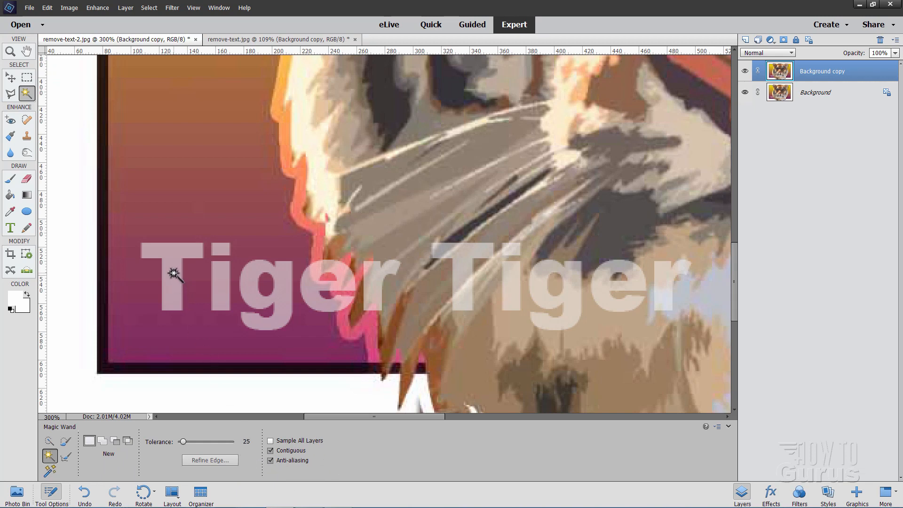
pyautogui.click(173, 274)
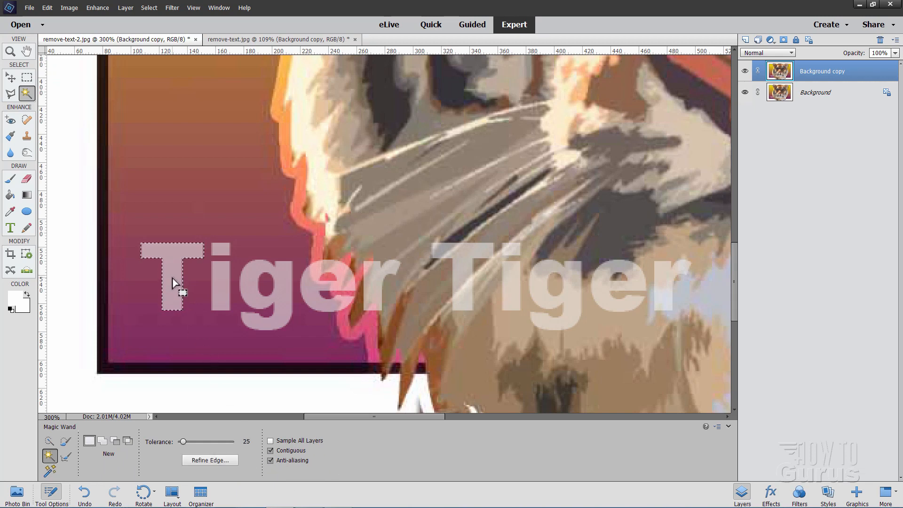
pyautogui.click(103, 442)
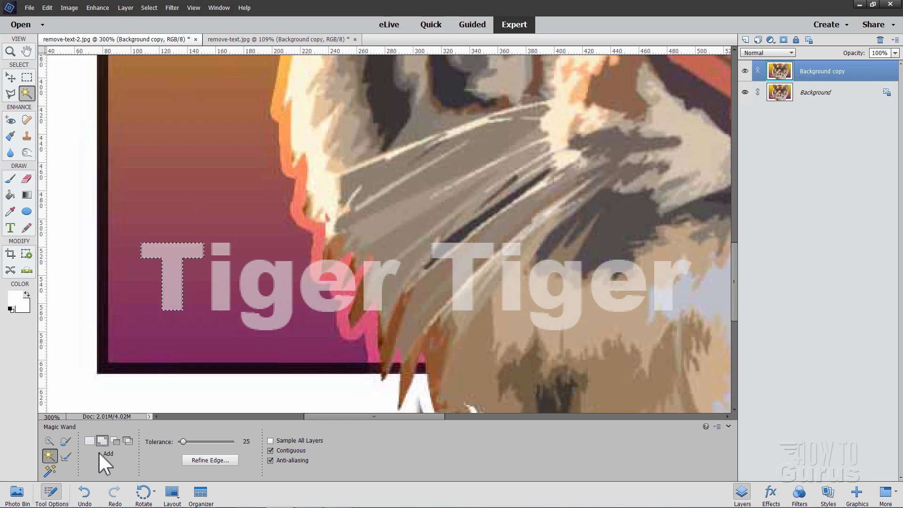
pyautogui.moveTo(218, 297)
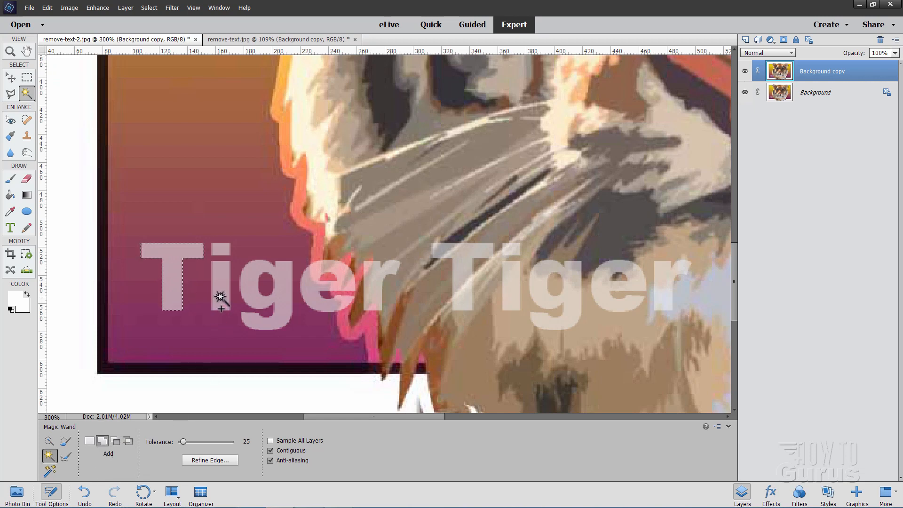
pyautogui.click(220, 297)
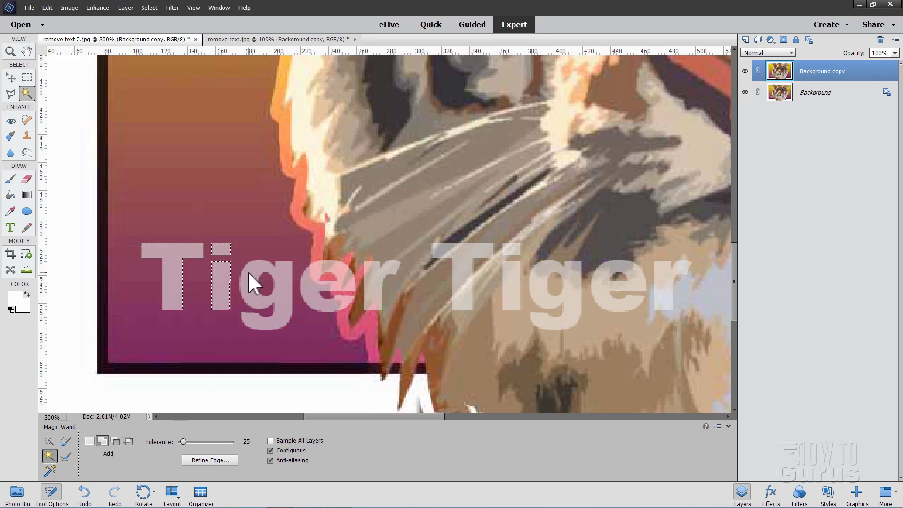
pyautogui.click(314, 283)
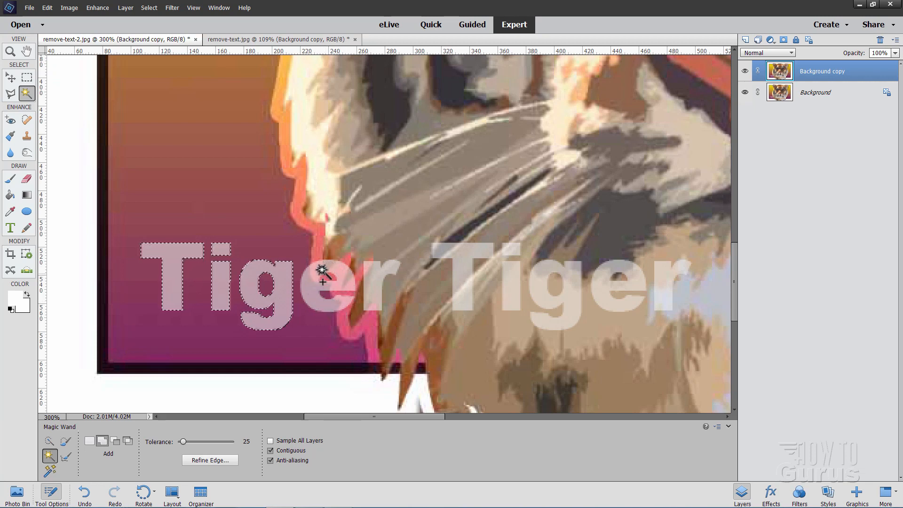
pyautogui.click(311, 296)
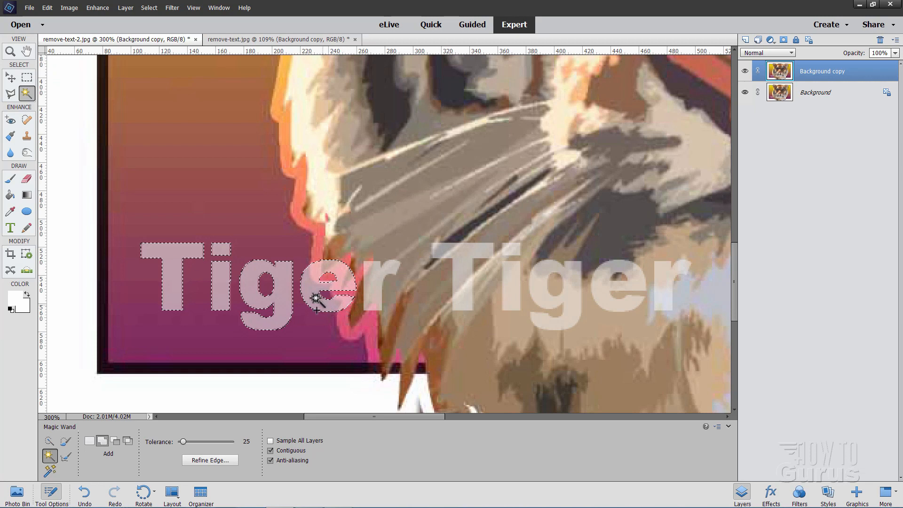
pyautogui.click(374, 288)
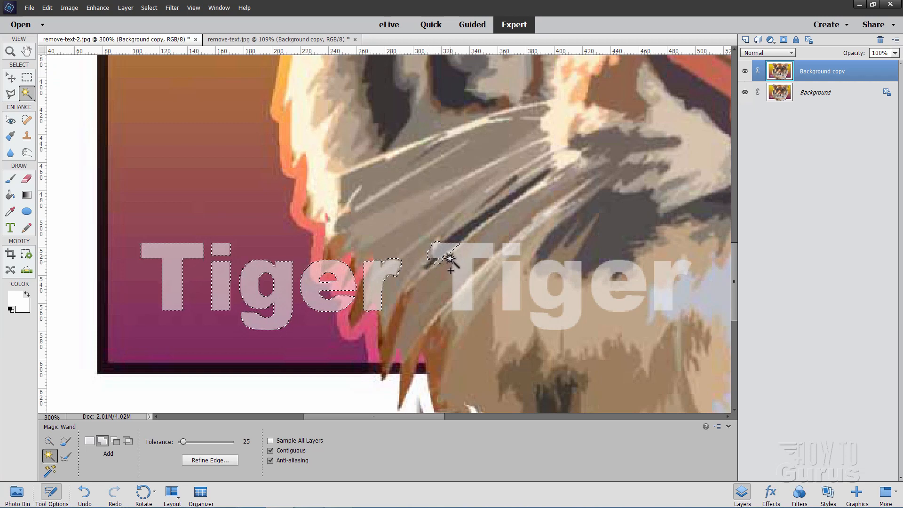
pyautogui.click(450, 262)
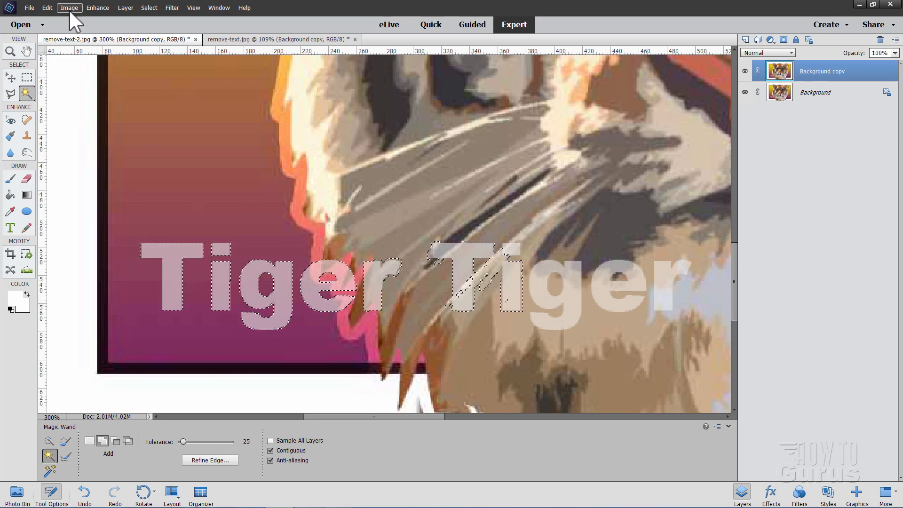
# - Set Magic Wand tolerance to 10 and add the second word's T and remaining letters to the selection
pyautogui.click(47, 8)
pyautogui.write('10')
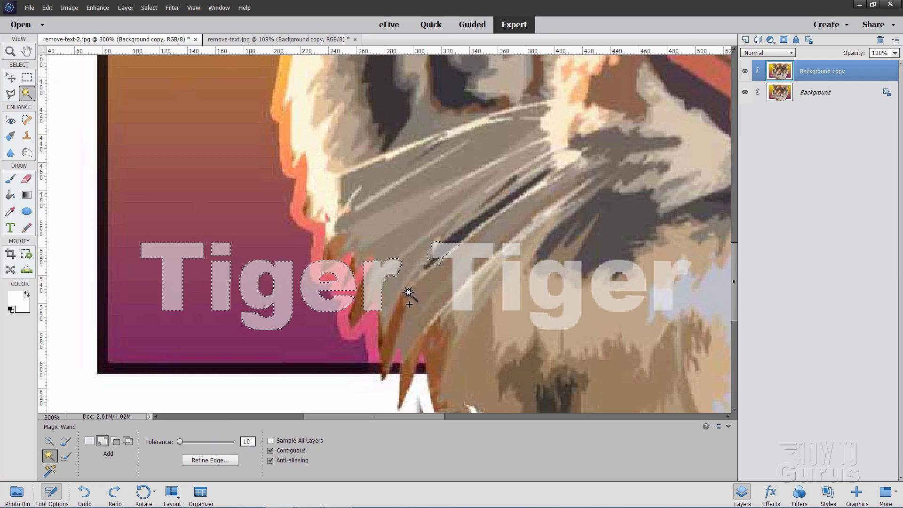
pyautogui.click(465, 265)
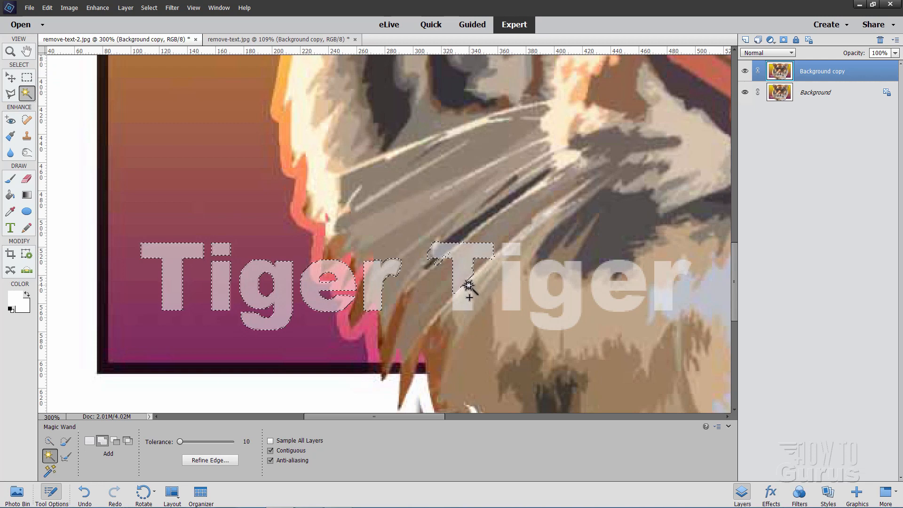
pyautogui.click(469, 291)
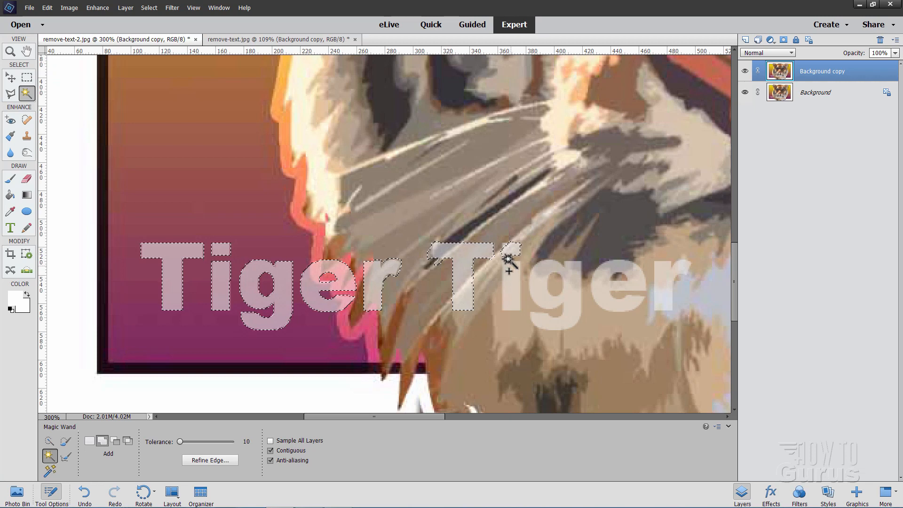
pyautogui.click(512, 286)
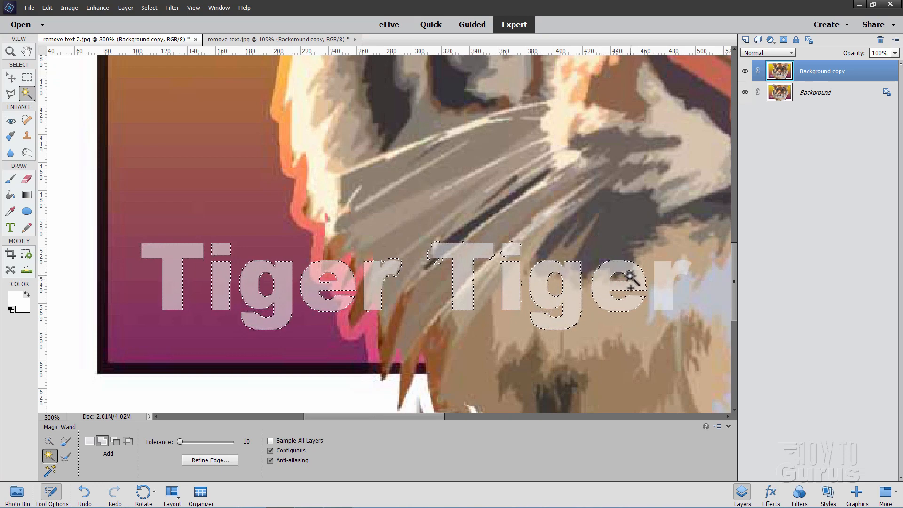
pyautogui.click(673, 282)
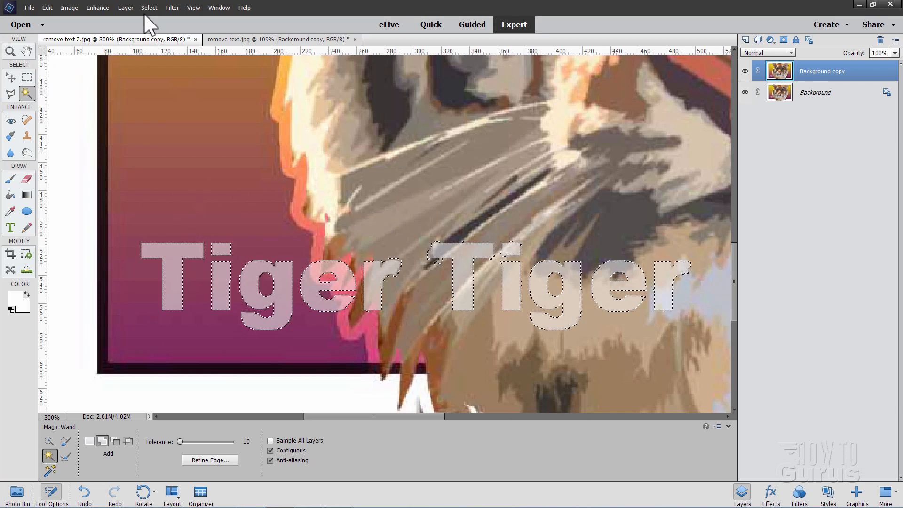
pyautogui.click(148, 7)
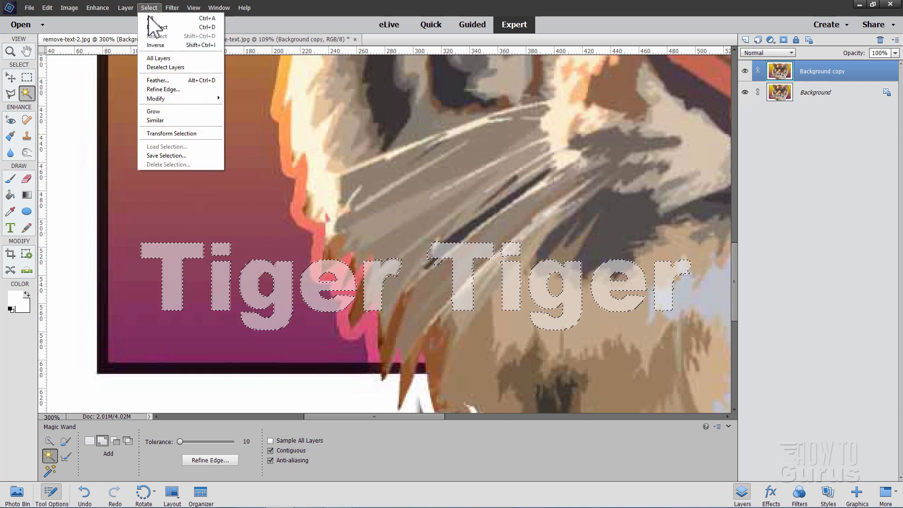
pyautogui.moveTo(156, 98)
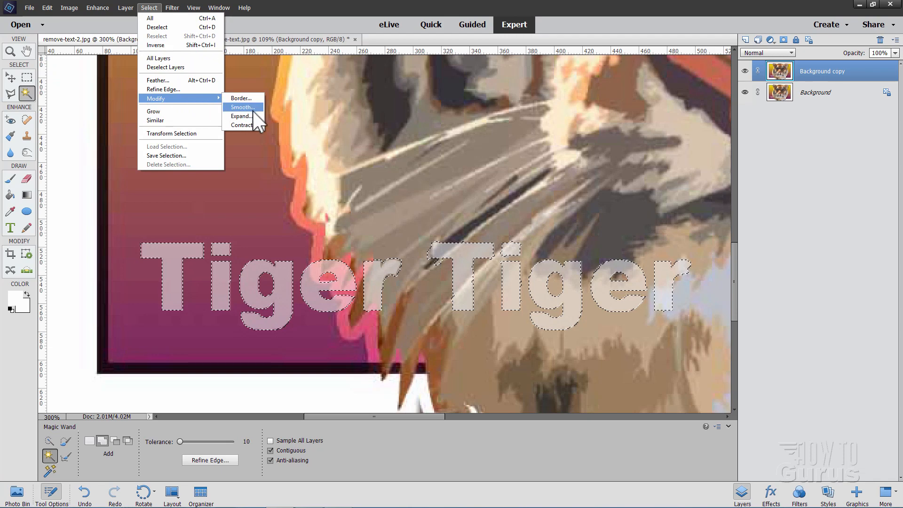
# - Expand the 'Tiger Tiger' selection by one pixel with Select > Modify > Expand
pyautogui.click(240, 116)
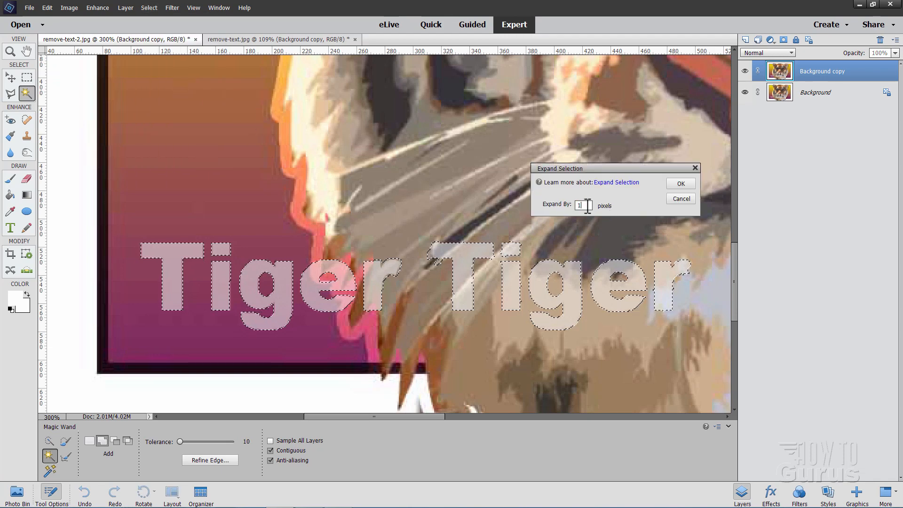
pyautogui.click(681, 184)
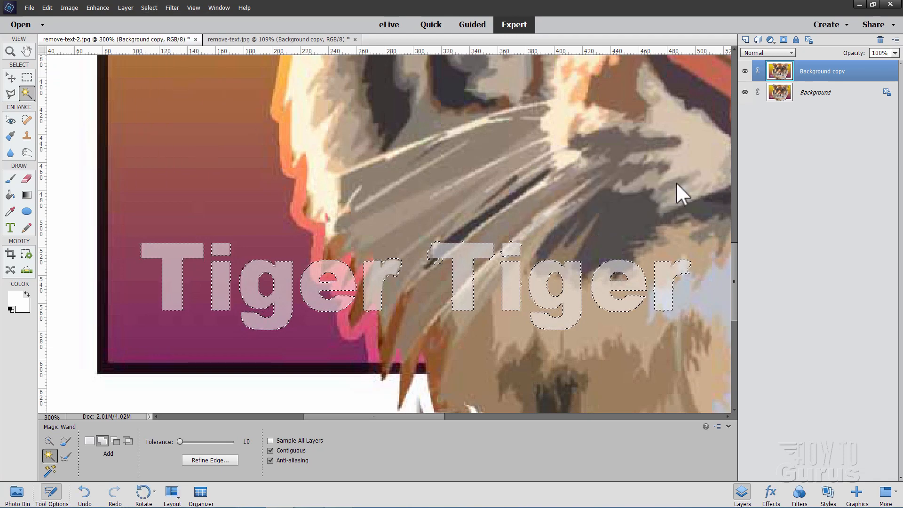
pyautogui.click(480, 309)
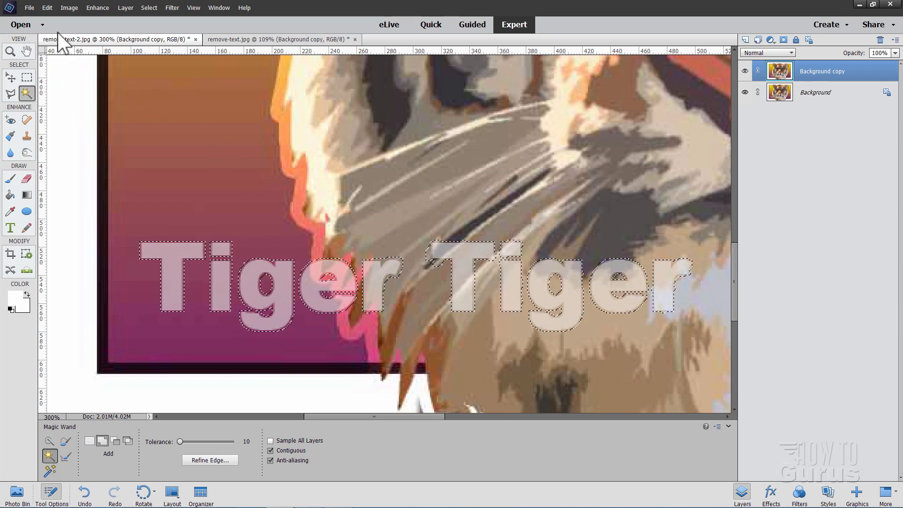
# - Bring up the Edit > Fill Selection dialog for the expanded letter selection
pyautogui.click(50, 8)
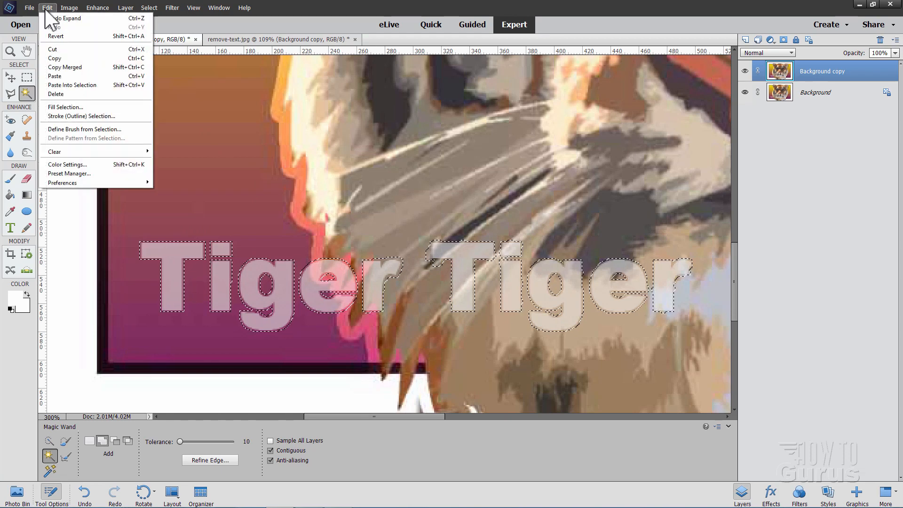
pyautogui.click(65, 107)
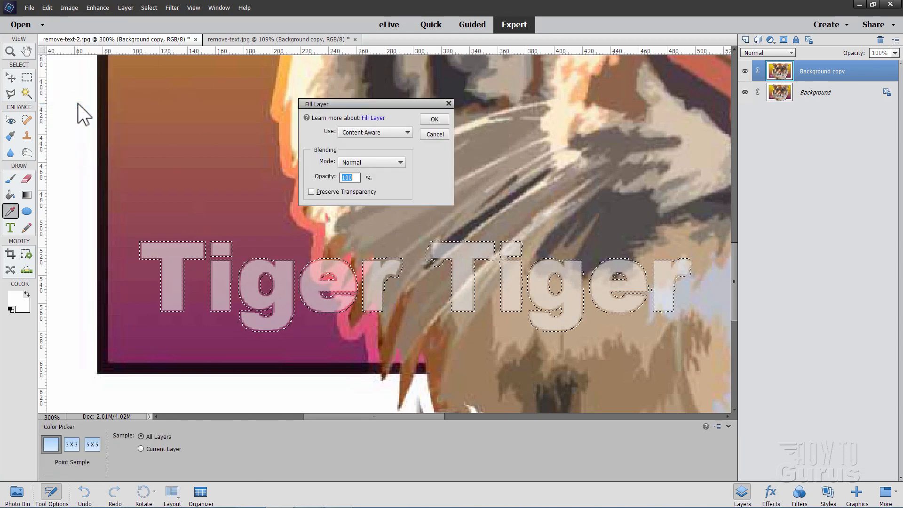
pyautogui.moveTo(446, 136)
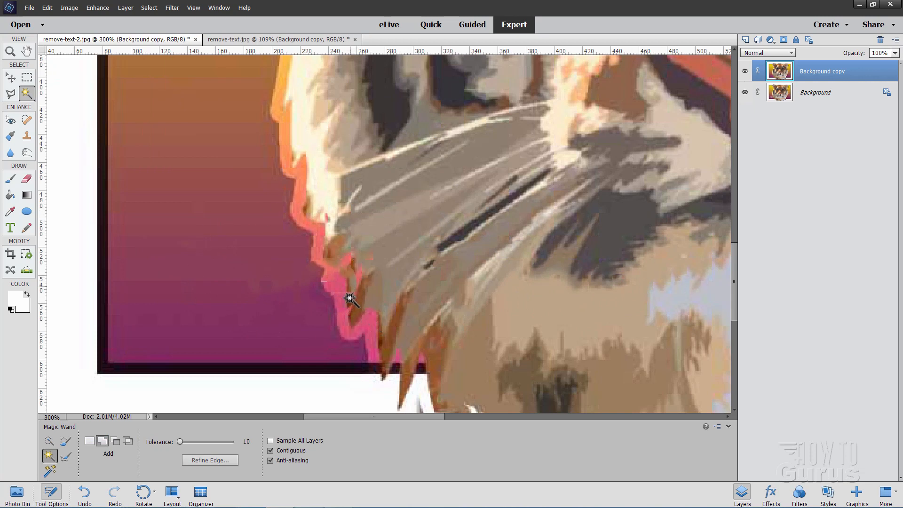
pyautogui.moveTo(127, 206)
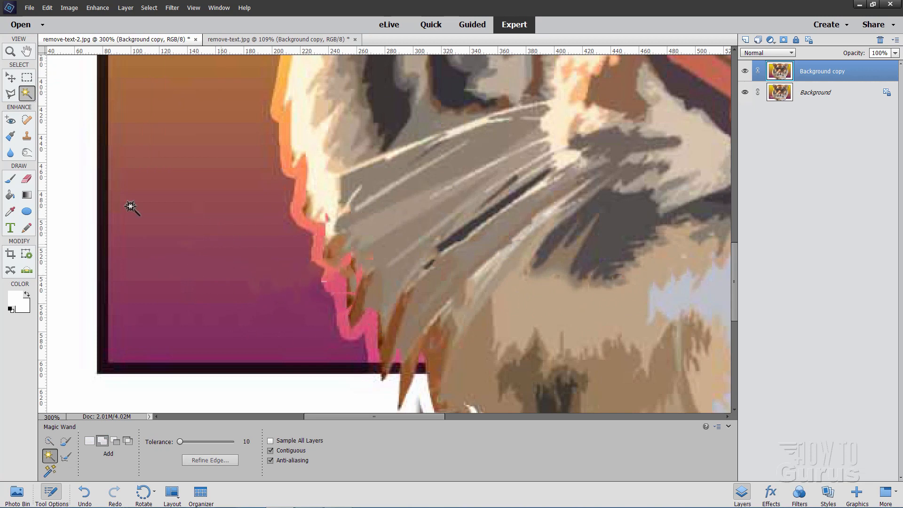
# - Switch to the Clone Stamp tool and Alt-sample a clone source in the purple background
pyautogui.click(26, 136)
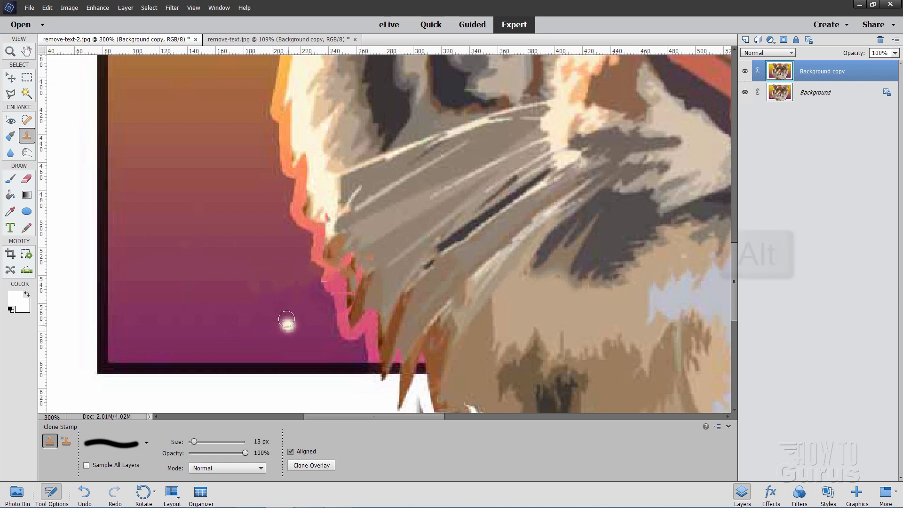
pyautogui.press('alt')
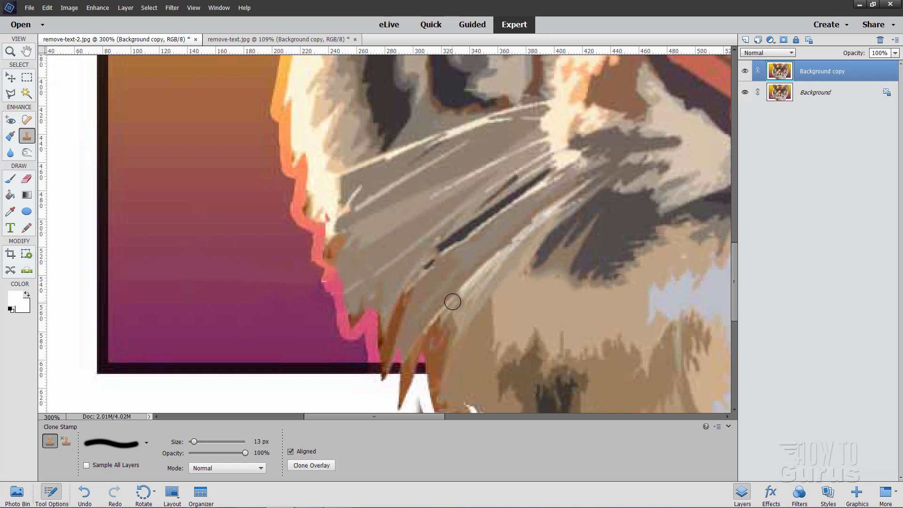
pyautogui.moveTo(464, 315)
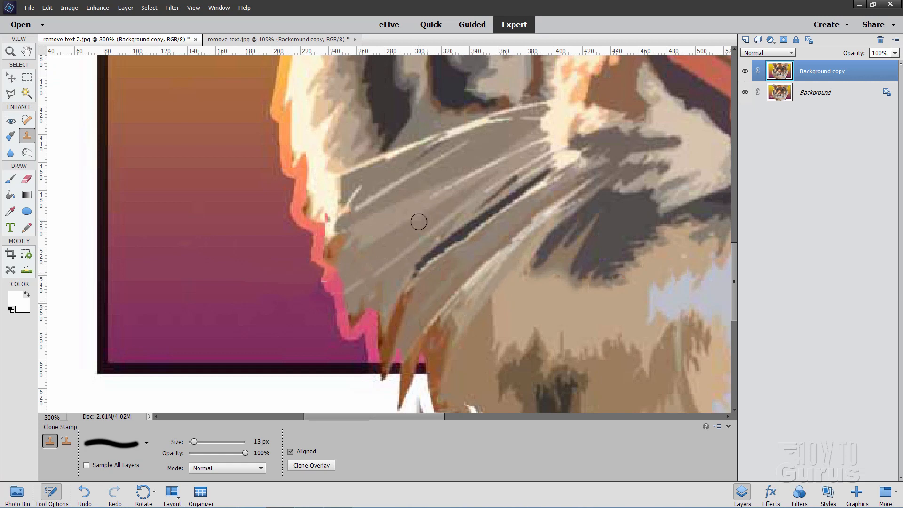
pyautogui.moveTo(11, 51)
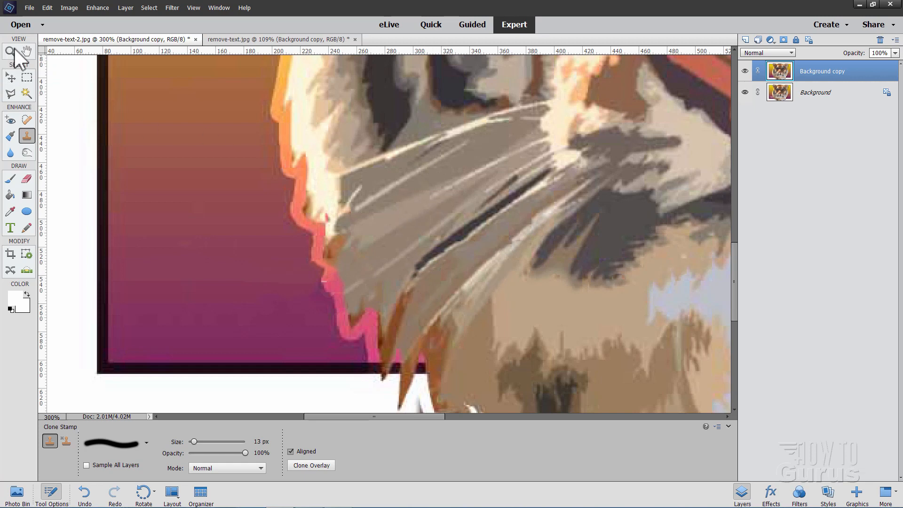
# - Select the Zoom tool and hide the Background copy layer to reveal the original text
pyautogui.click(251, 441)
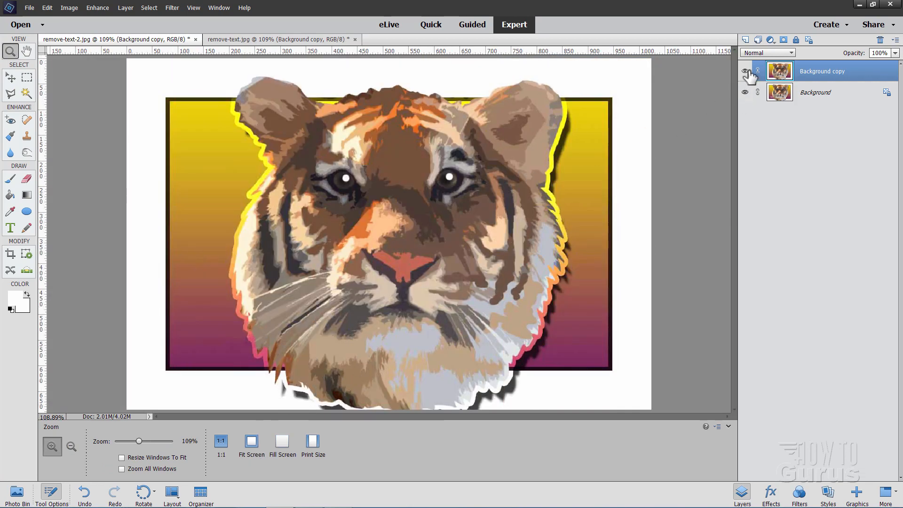
pyautogui.click(745, 71)
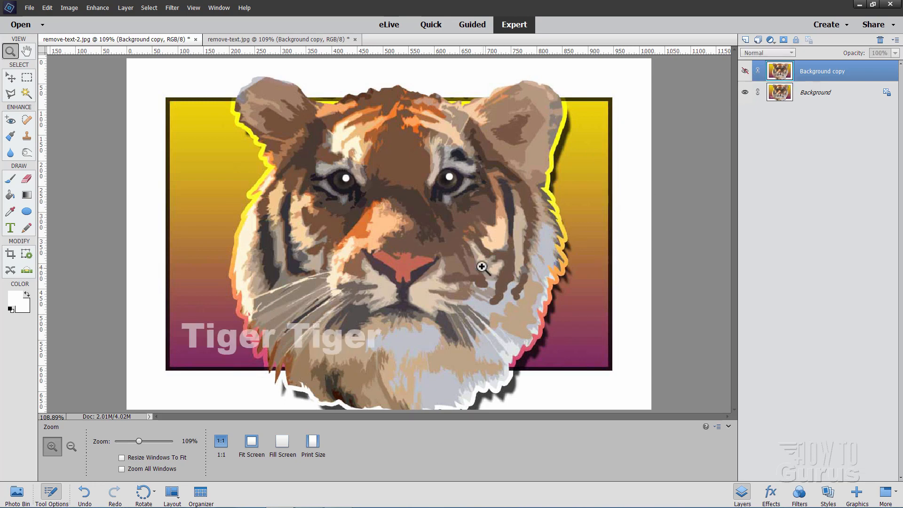
pyautogui.moveTo(468, 281)
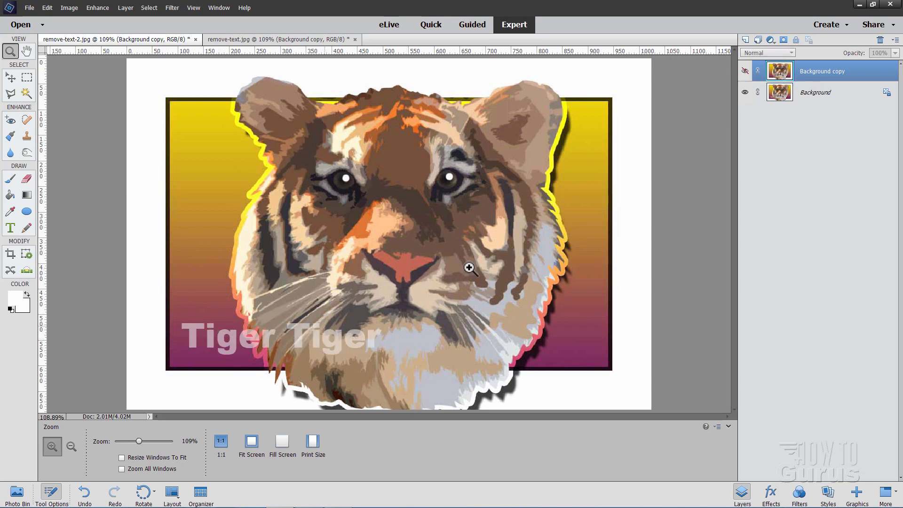
pyautogui.click(745, 71)
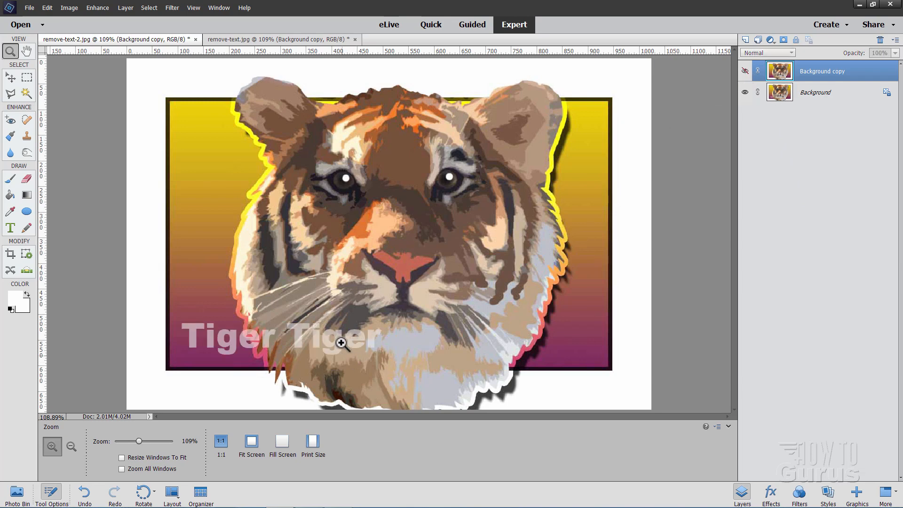
pyautogui.moveTo(283, 324)
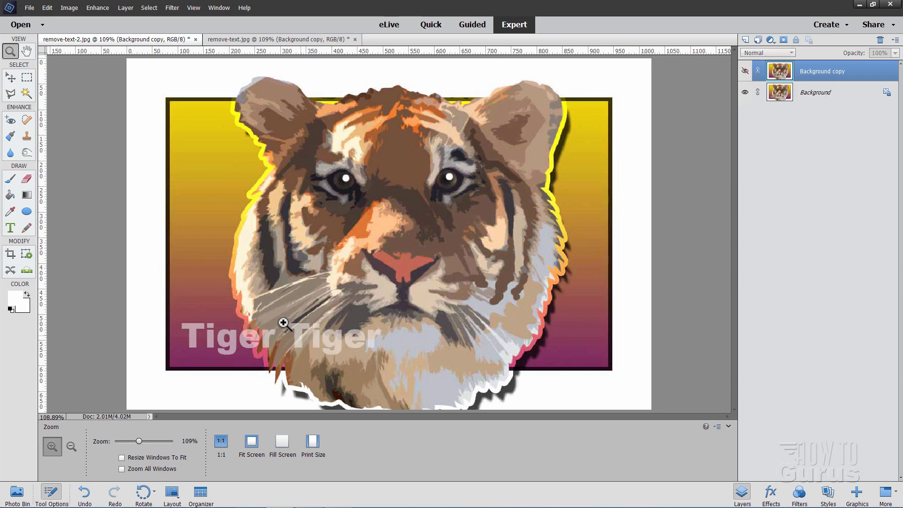
pyautogui.moveTo(207, 337)
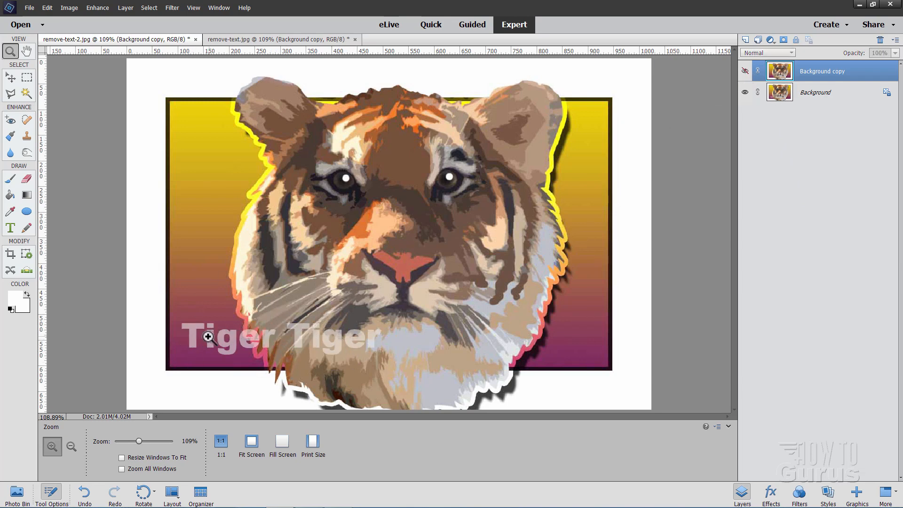
pyautogui.moveTo(213, 162)
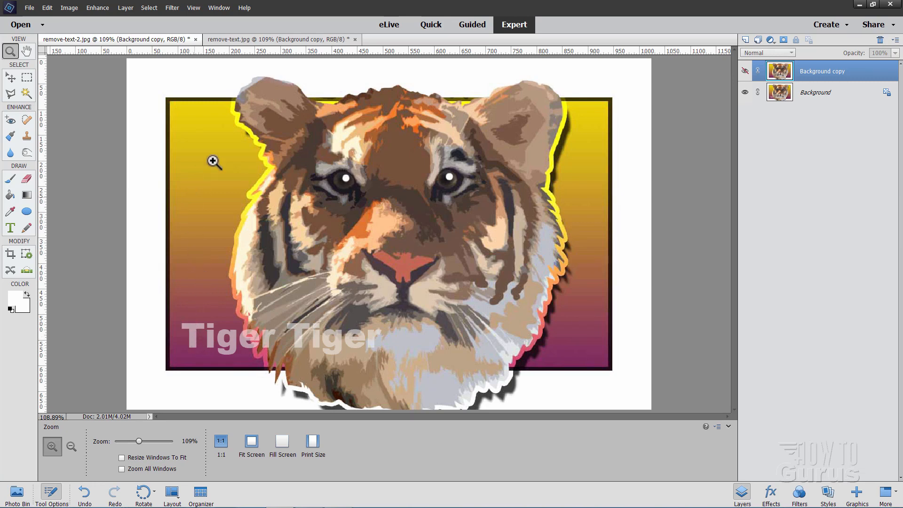
pyautogui.moveTo(597, 249)
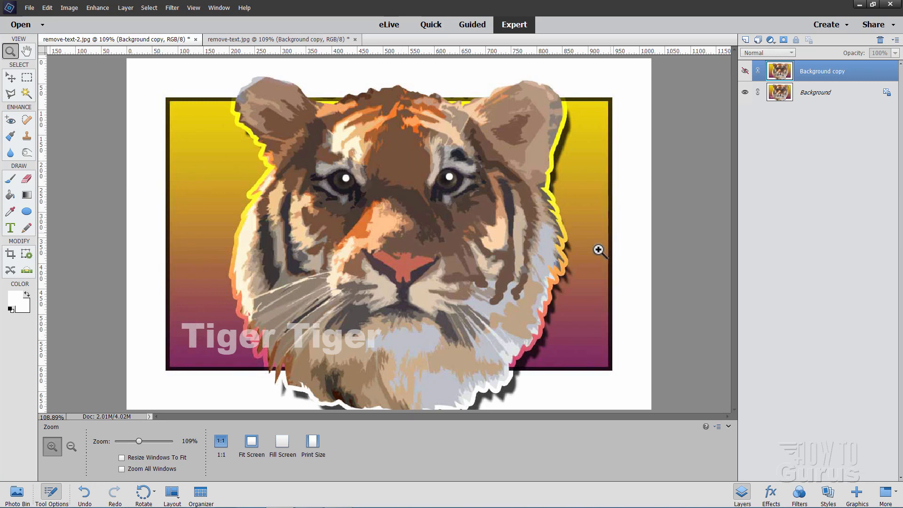
pyautogui.moveTo(455, 326)
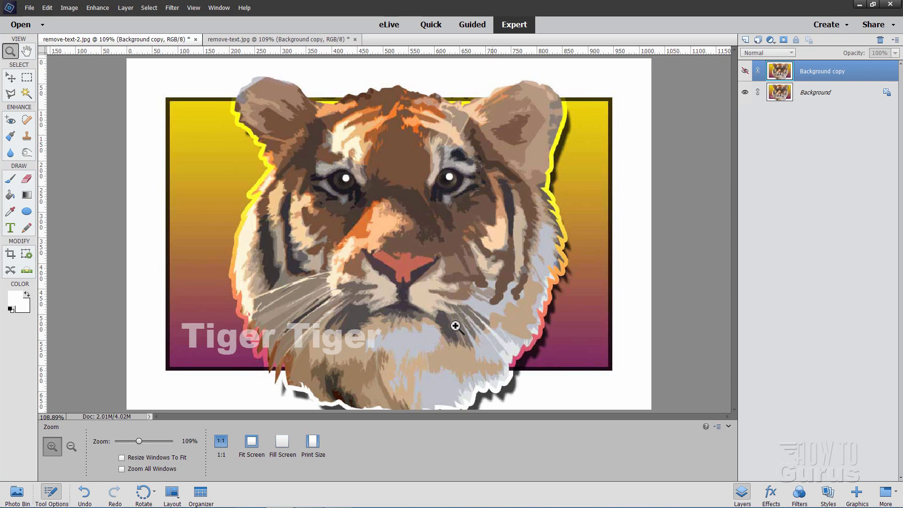
pyautogui.moveTo(242, 385)
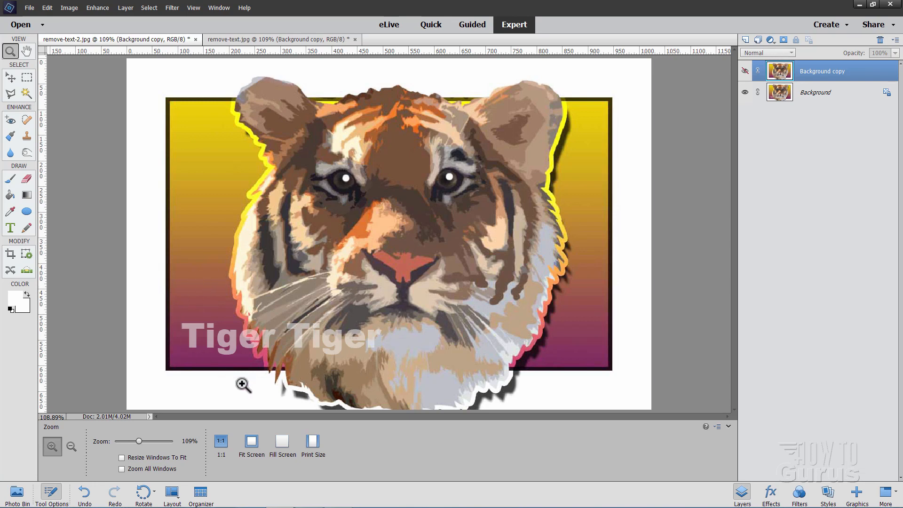
pyautogui.moveTo(193, 357)
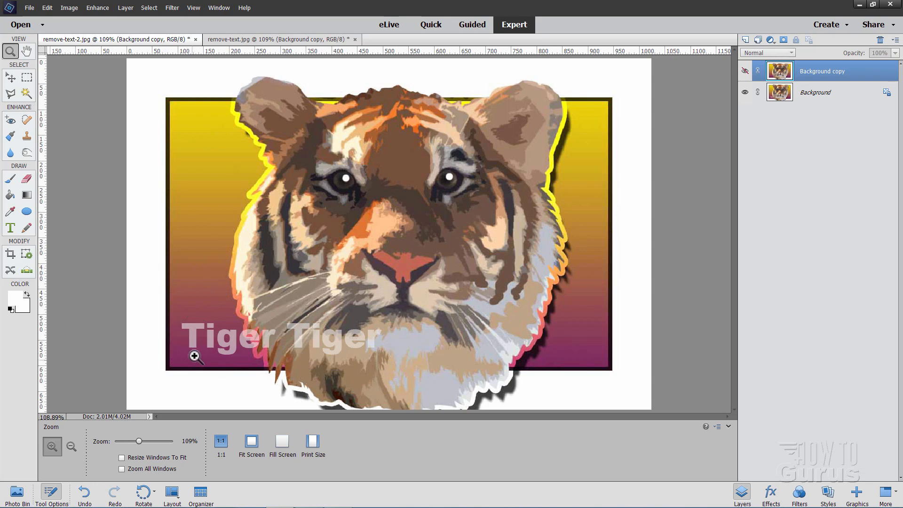
pyautogui.moveTo(256, 360)
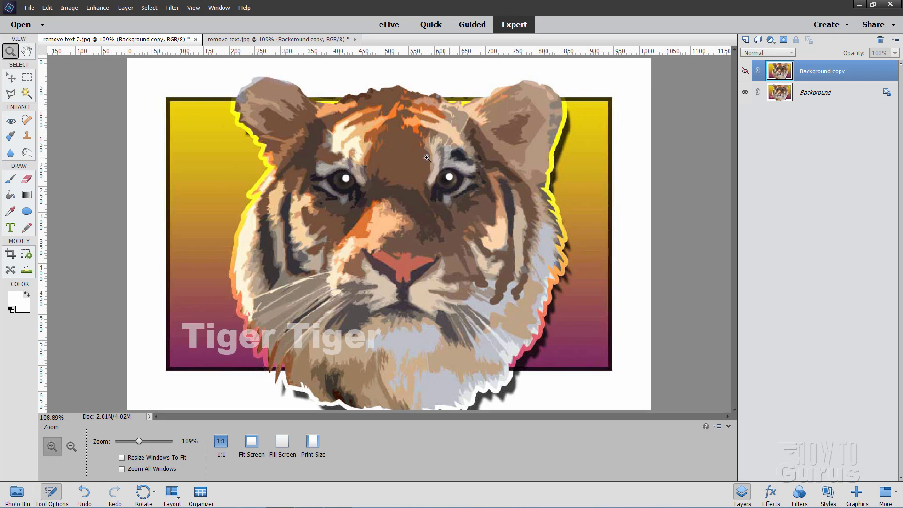
pyautogui.moveTo(204, 301)
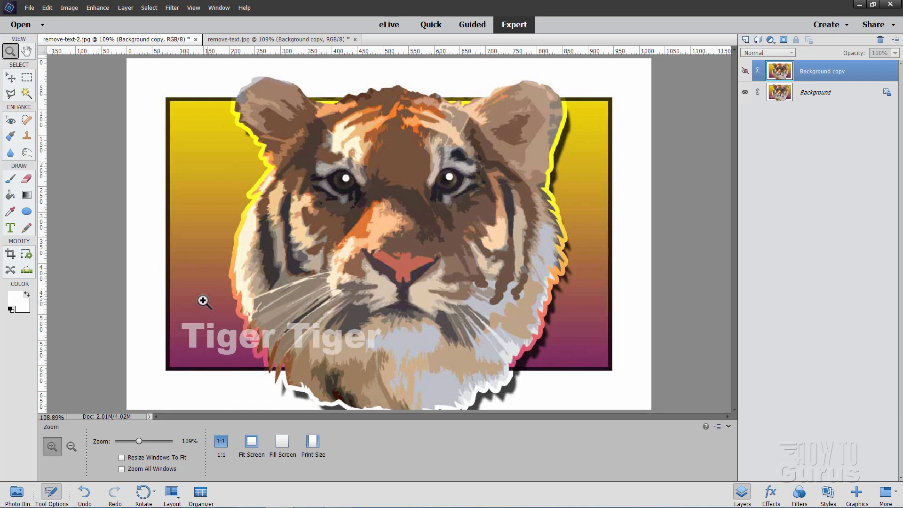
pyautogui.moveTo(309, 317)
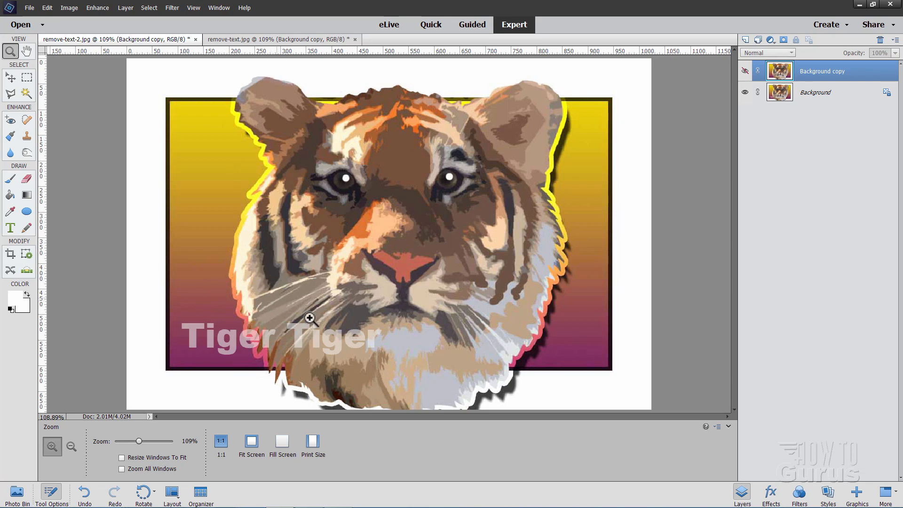
pyautogui.moveTo(359, 345)
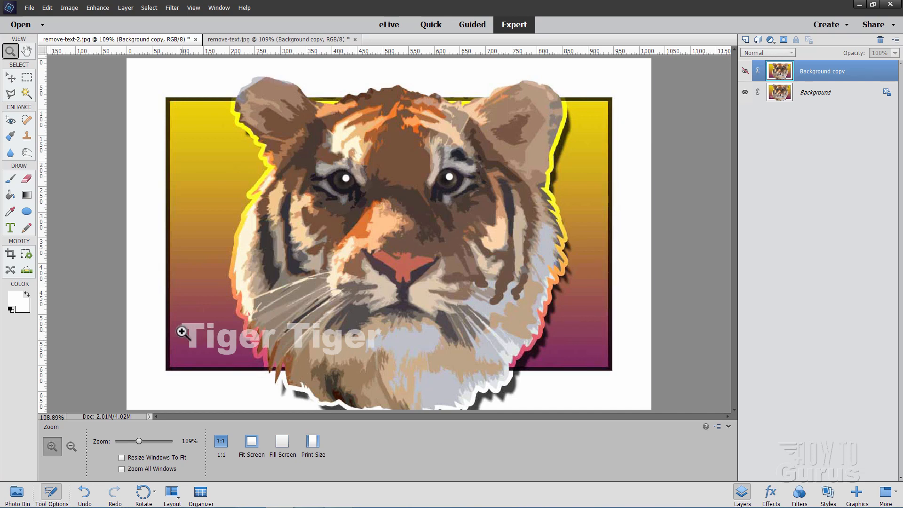
pyautogui.moveTo(328, 204)
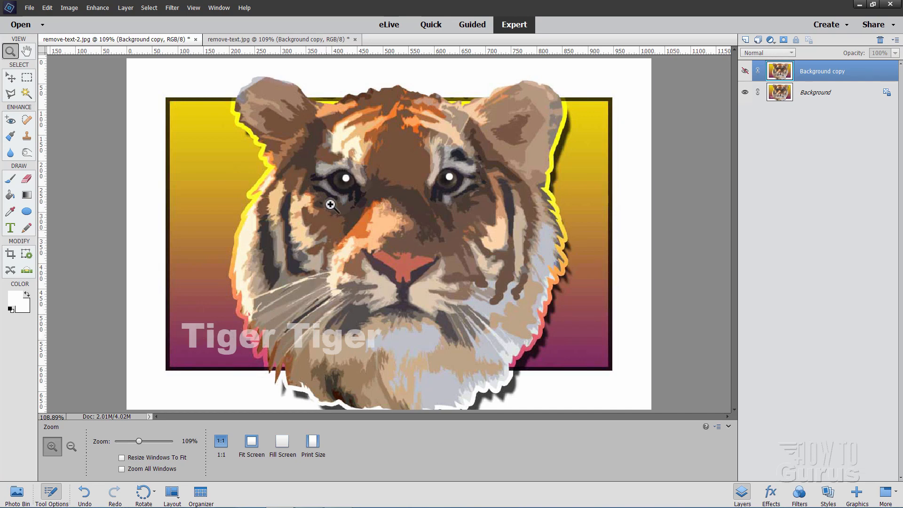
pyautogui.moveTo(307, 163)
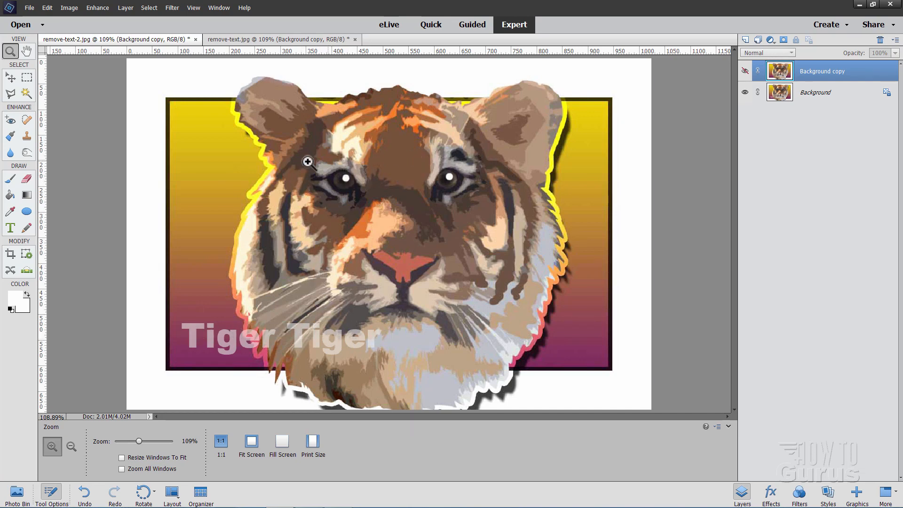
pyautogui.moveTo(434, 179)
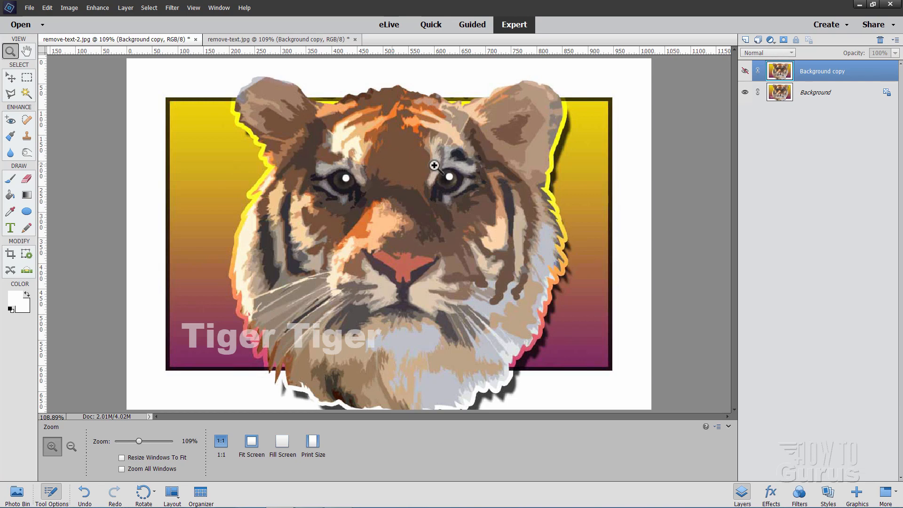
pyautogui.moveTo(497, 161)
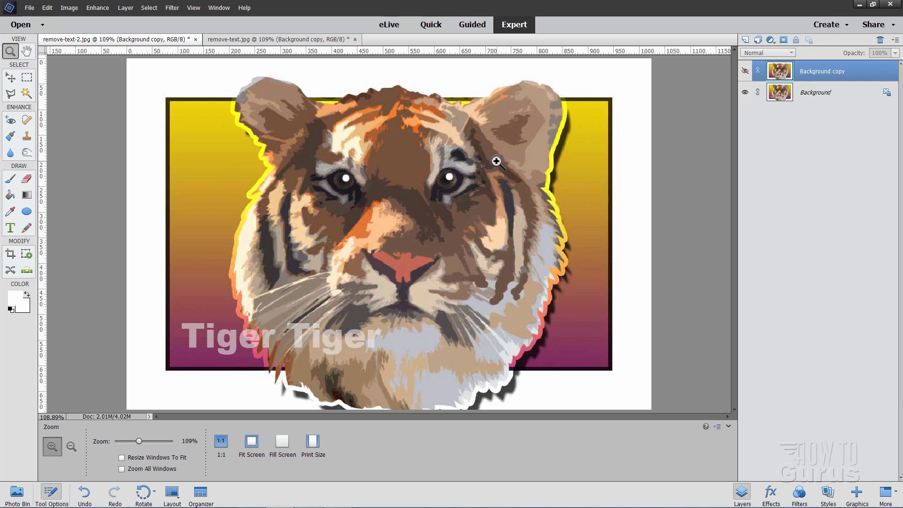
pyautogui.moveTo(488, 162)
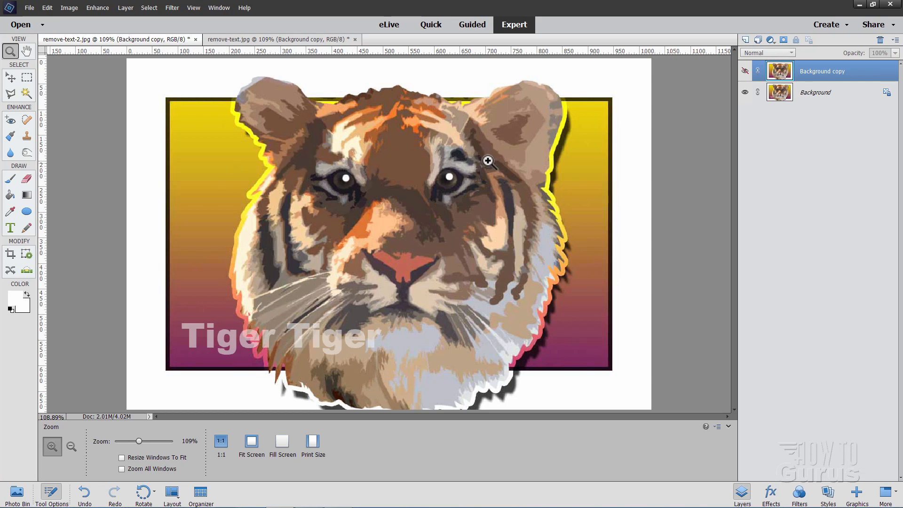
pyautogui.moveTo(517, 192)
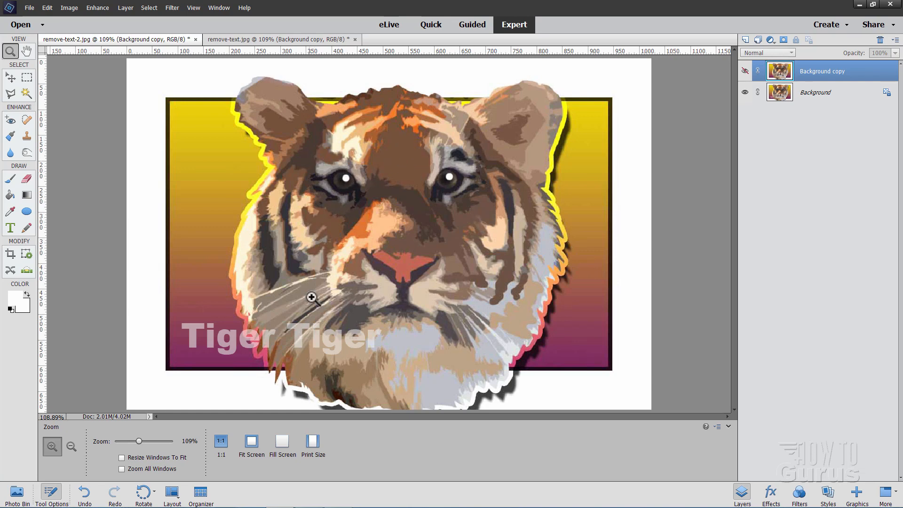
pyautogui.moveTo(395, 359)
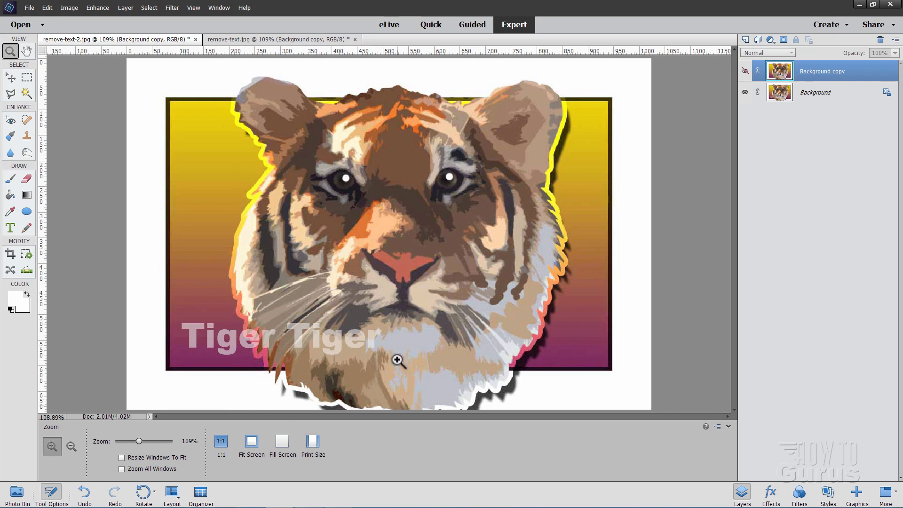
pyautogui.moveTo(331, 335)
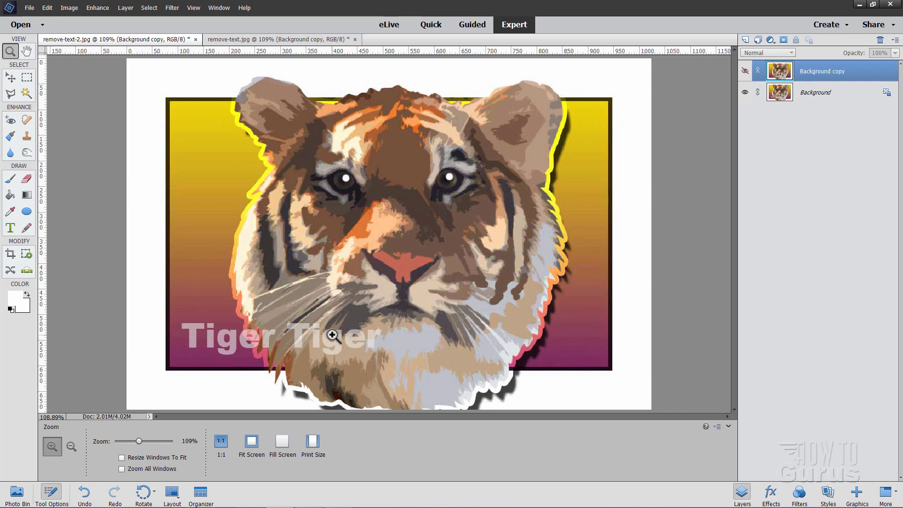
pyautogui.moveTo(201, 324)
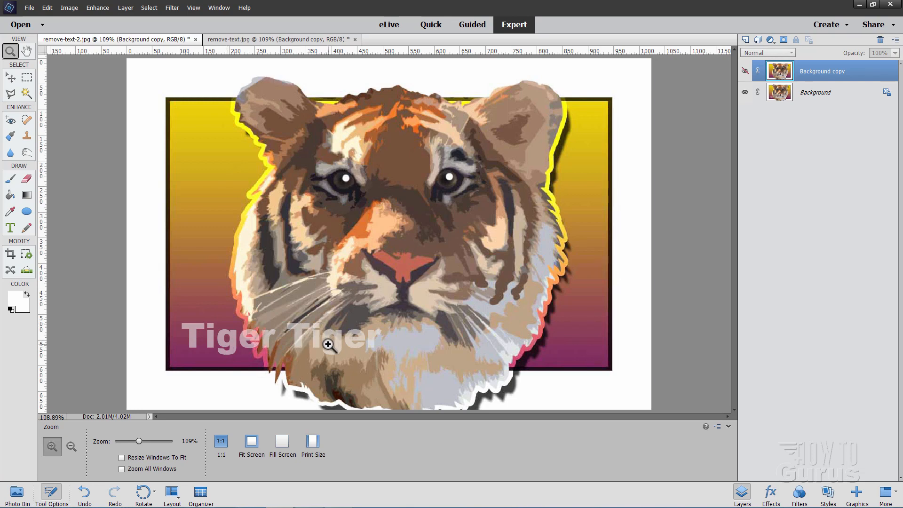
pyautogui.moveTo(438, 332)
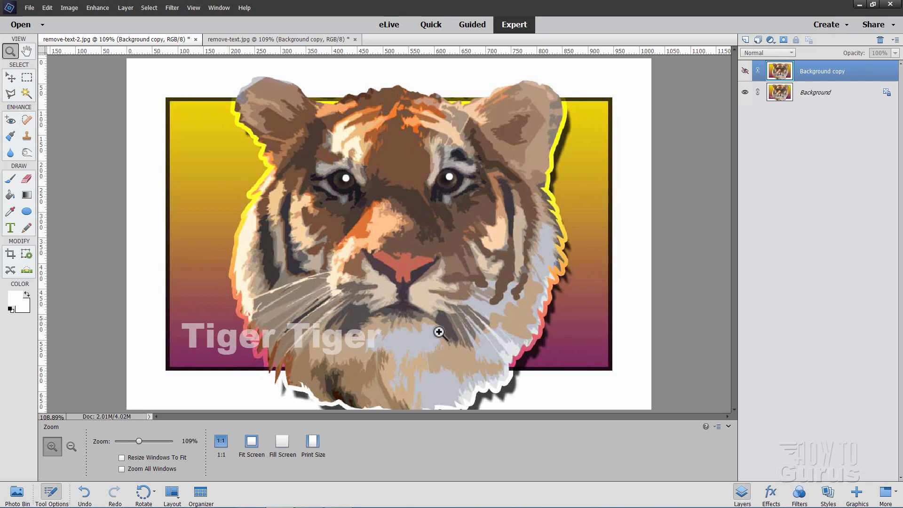
pyautogui.moveTo(433, 338)
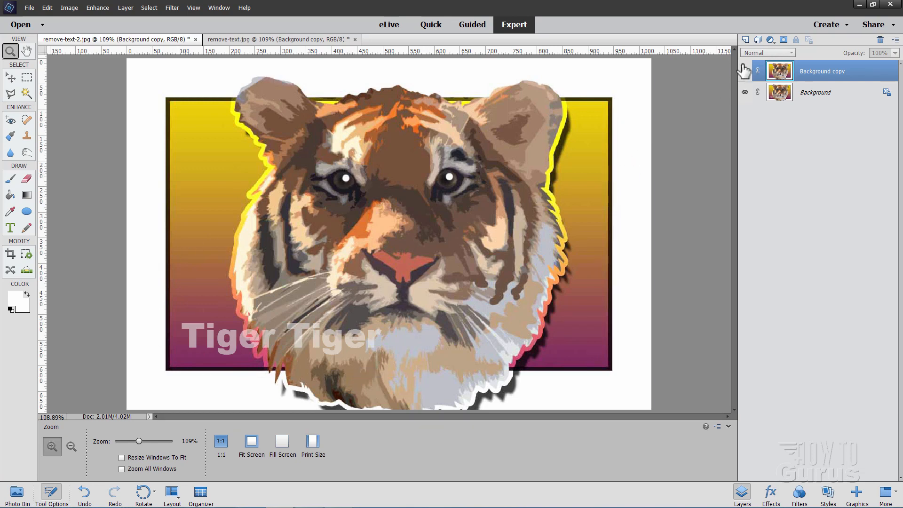
pyautogui.click(744, 71)
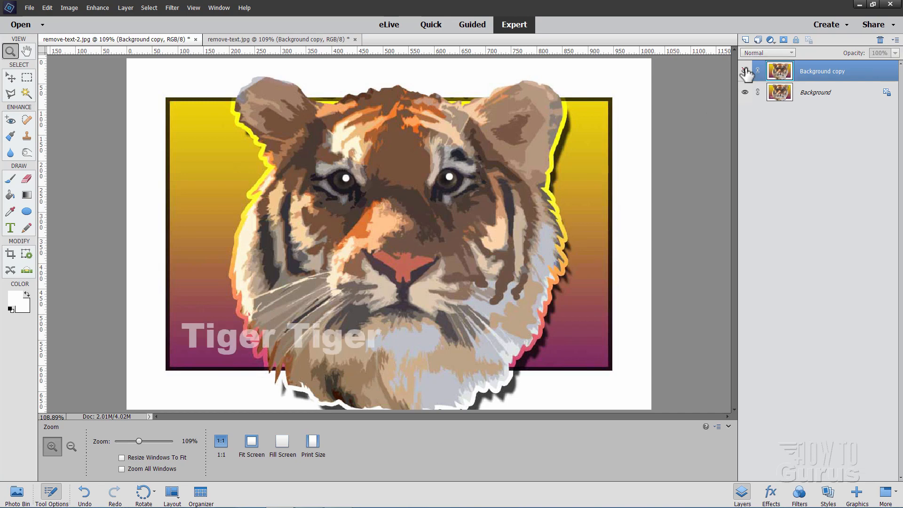